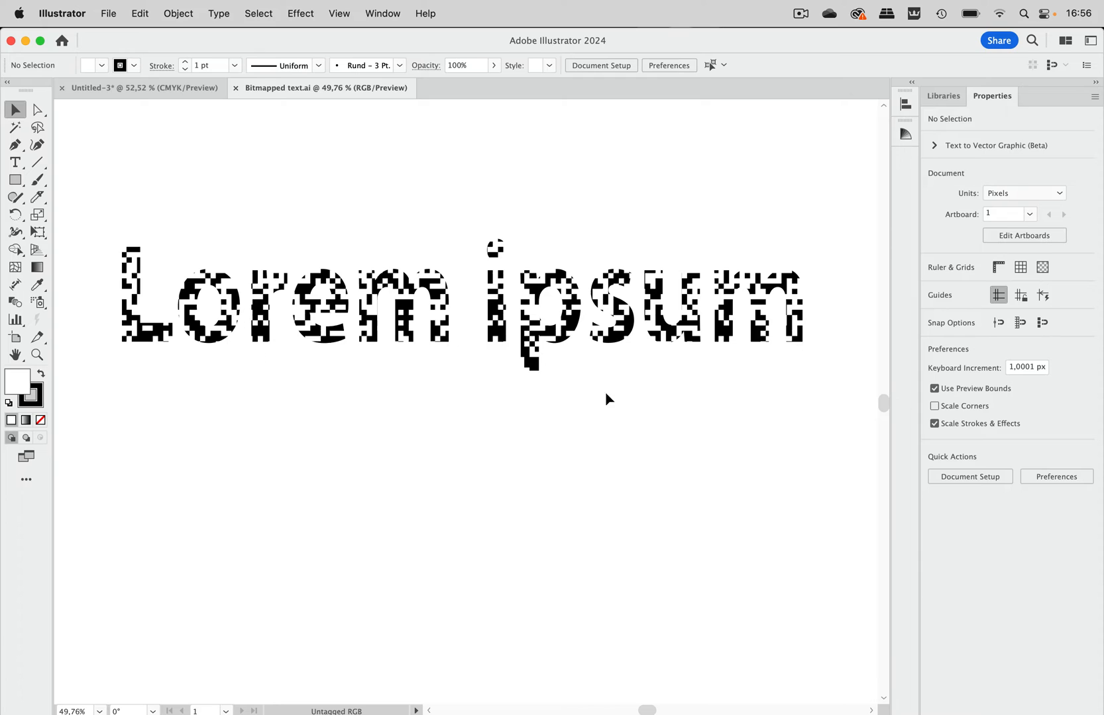
mouse_move(656, 407)
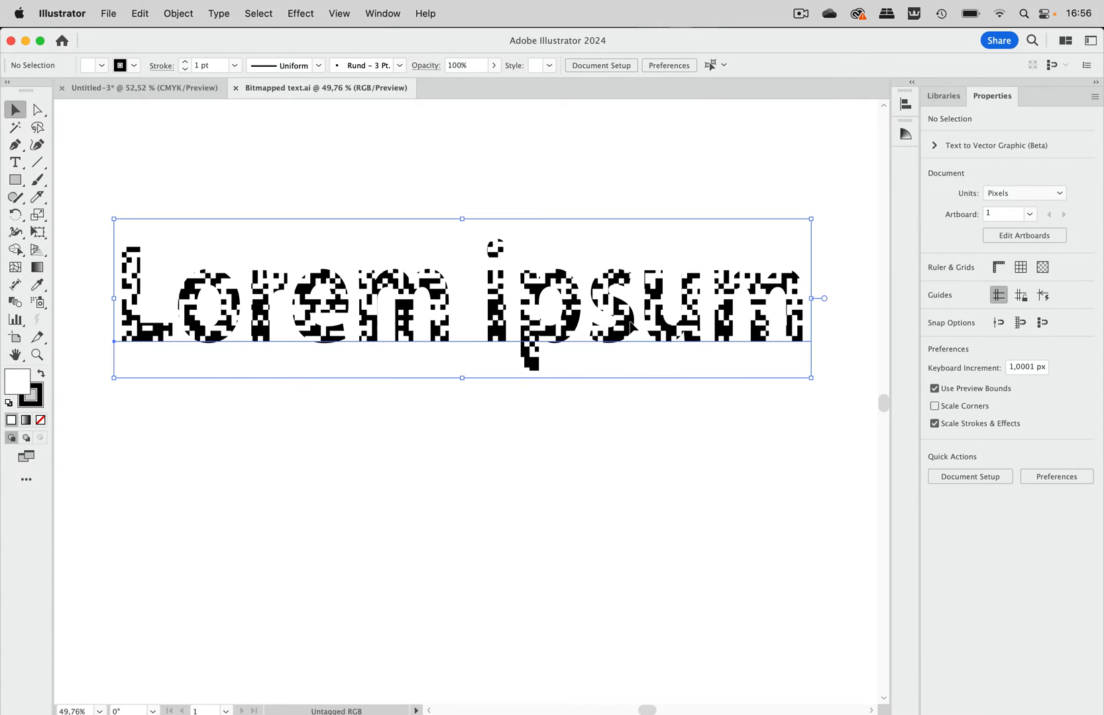
Step: Switch to the Untitled-3 document holding the white-to-black gradient rectangle
left_click(461, 298)
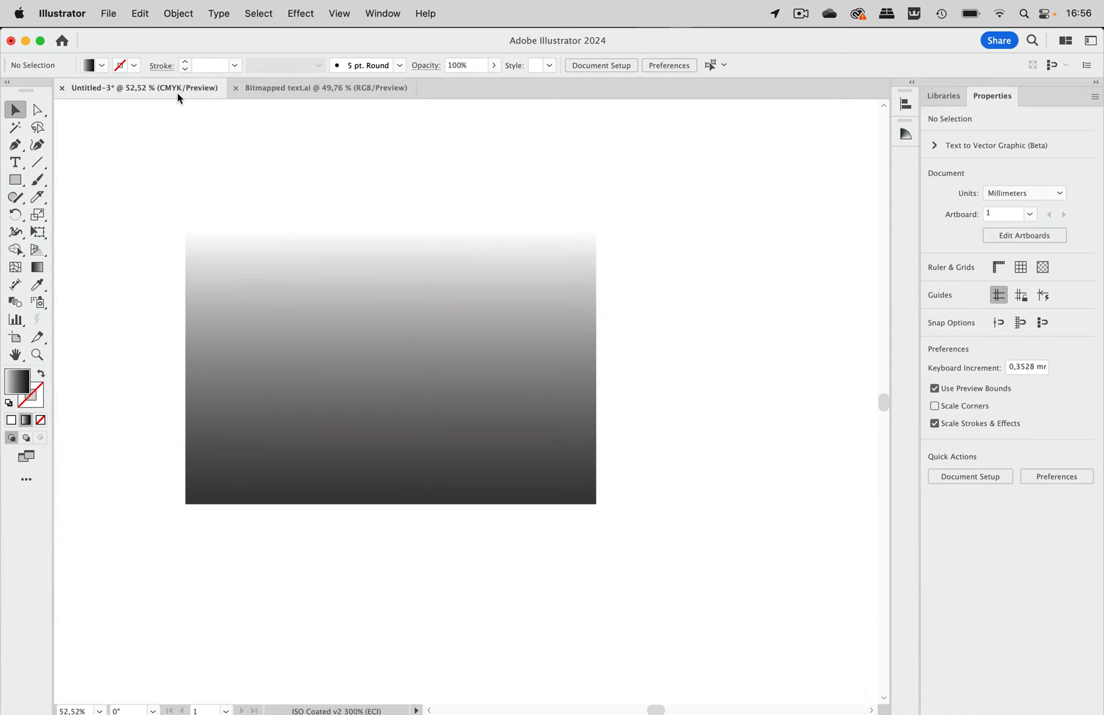
mouse_move(608, 347)
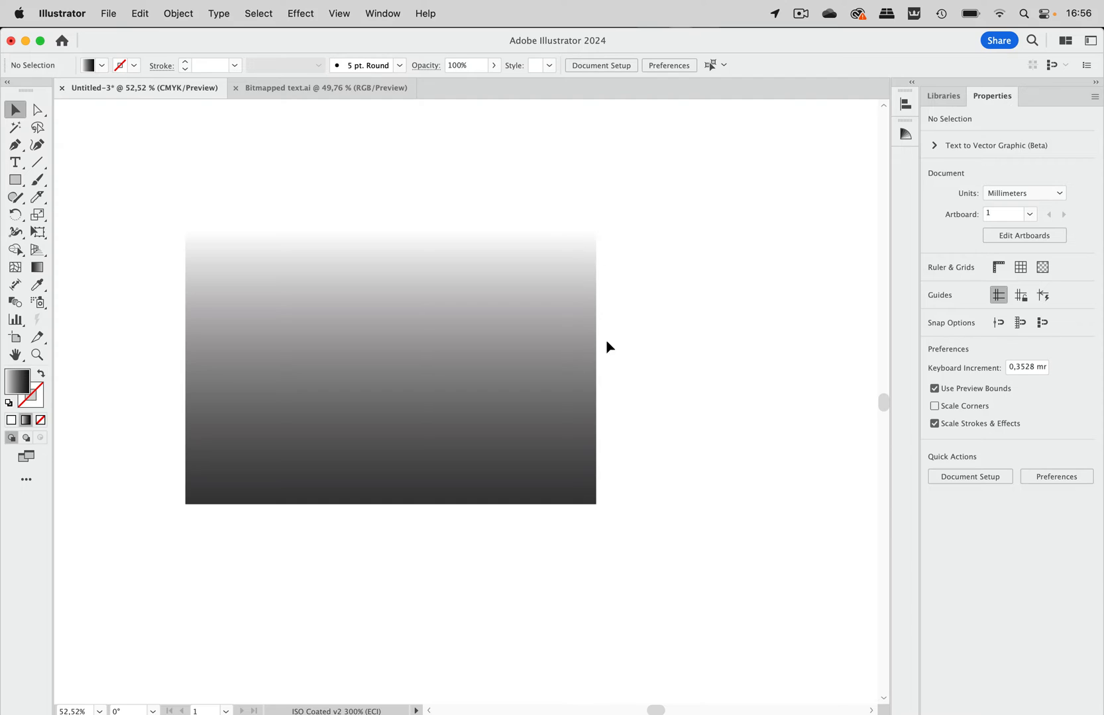
left_click(391, 365)
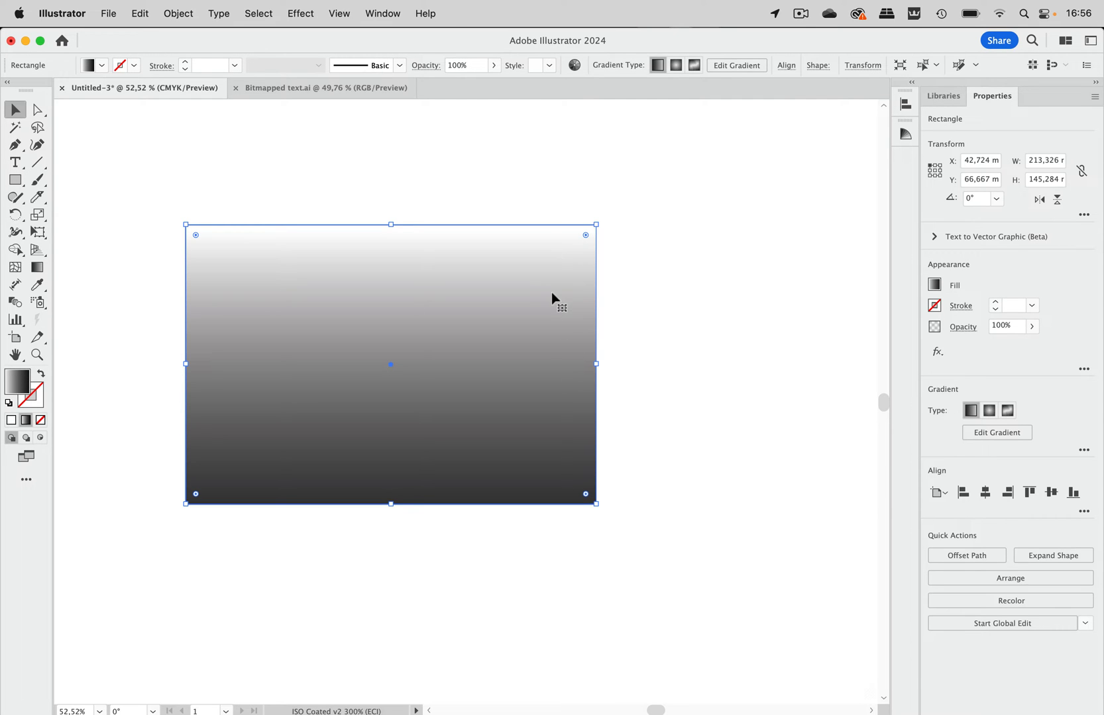
mouse_move(118, 209)
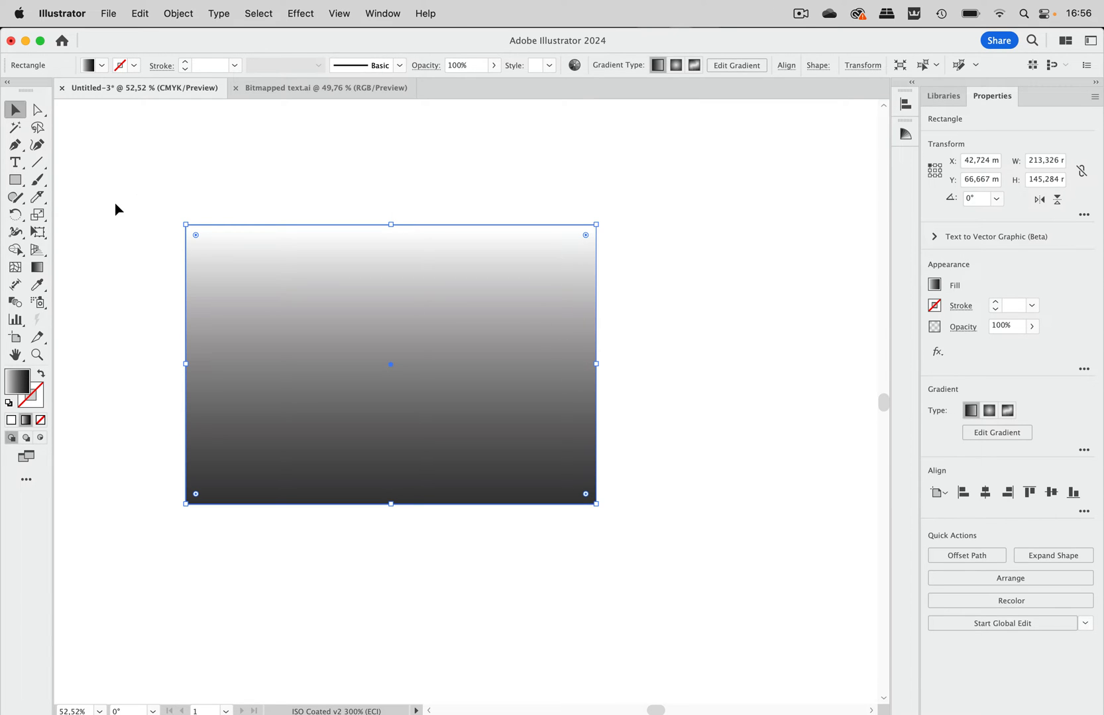
left_click(37, 266)
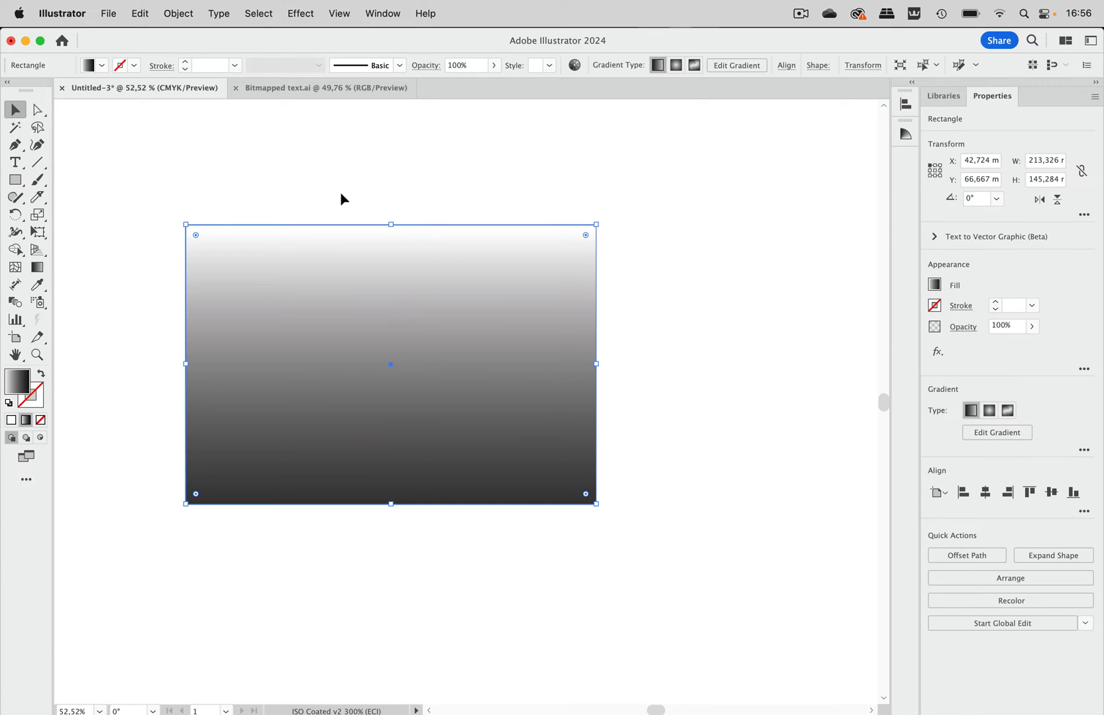
mouse_move(422, 115)
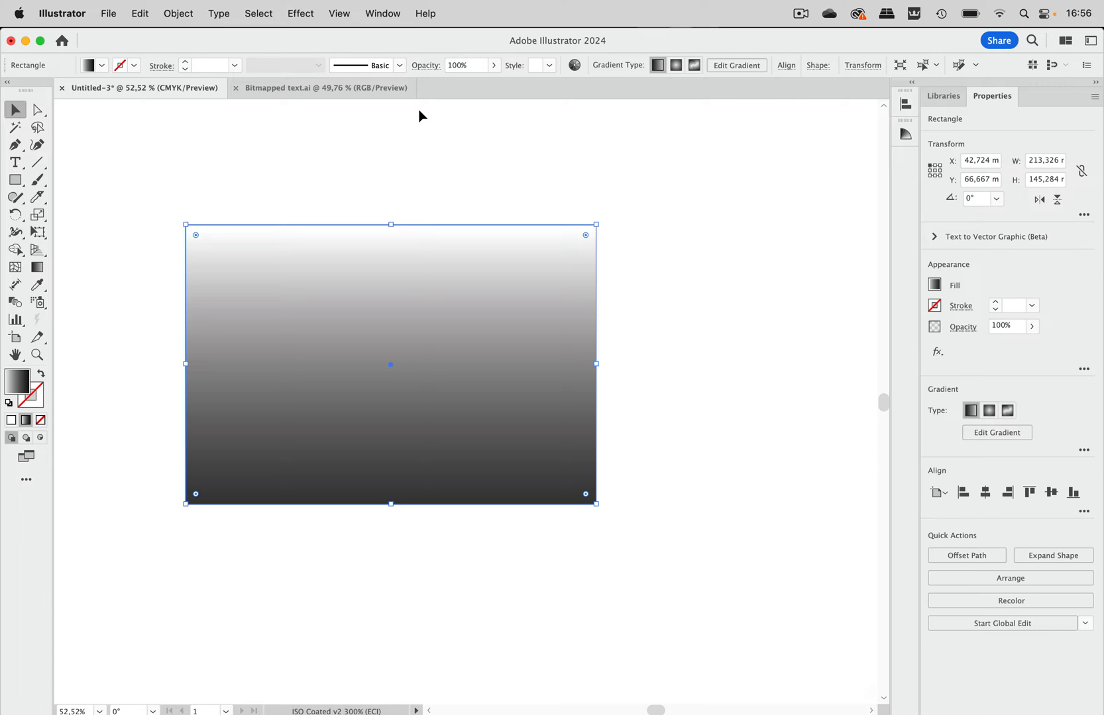
mouse_move(307, 18)
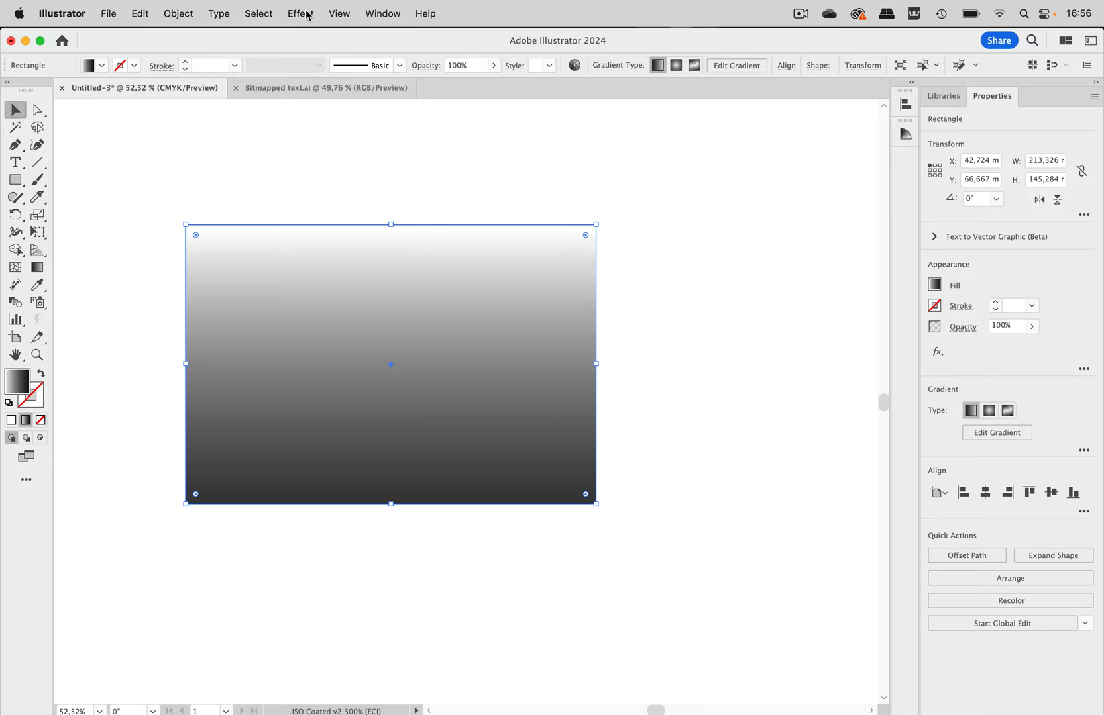
mouse_move(366, 144)
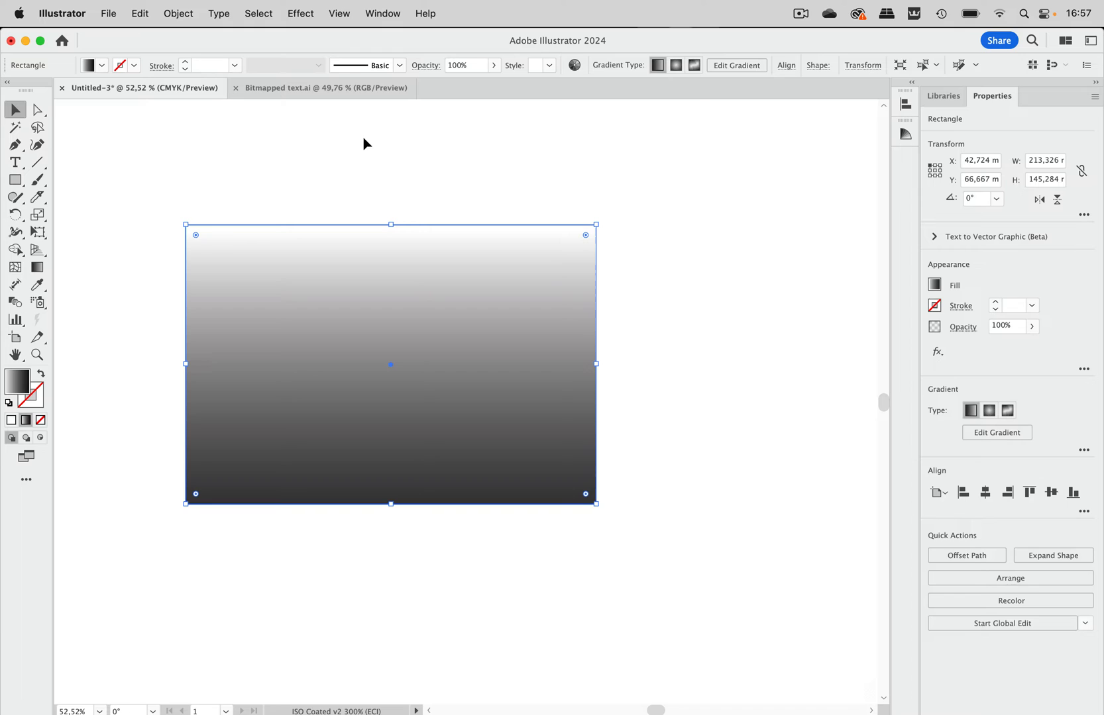
Step: Preview the Sketch > Graphic Pen effect on the gradient with Stroke Length reduced to 1
left_click(299, 13)
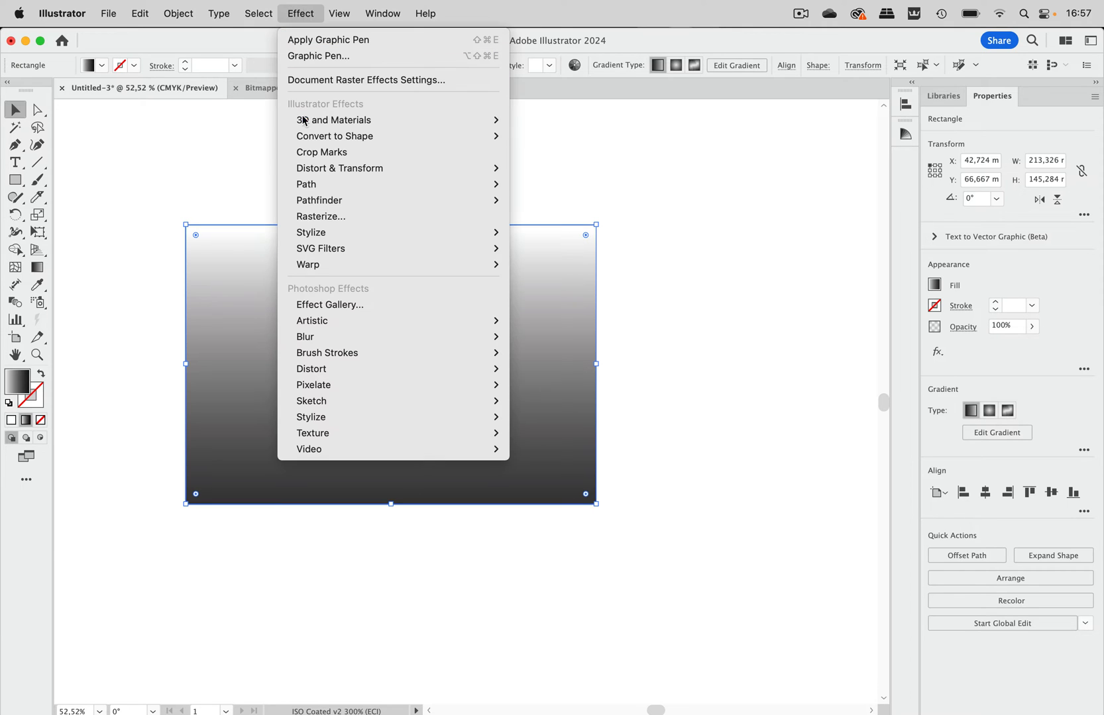
mouse_move(330, 304)
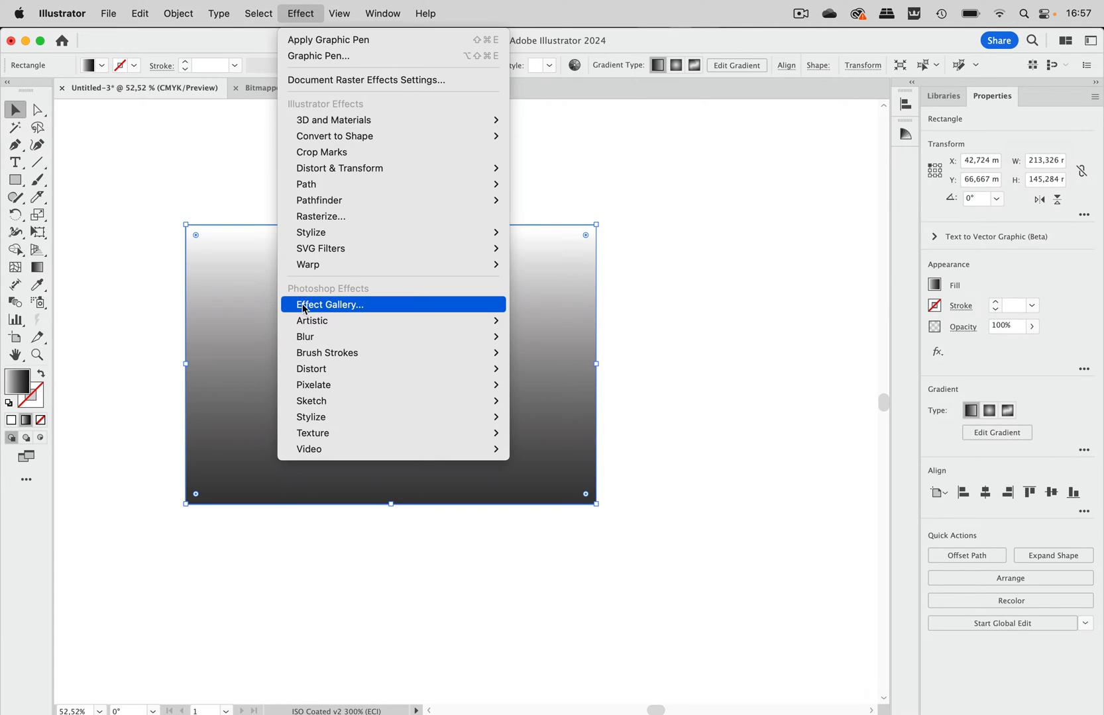
left_click(328, 305)
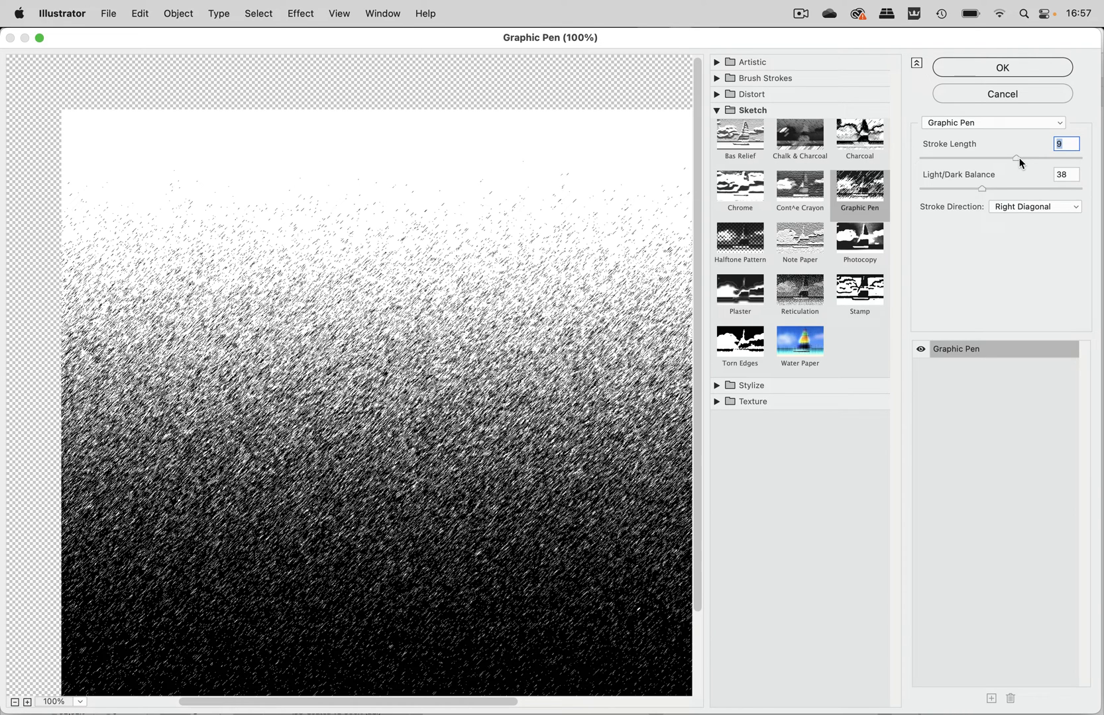
left_click(859, 184)
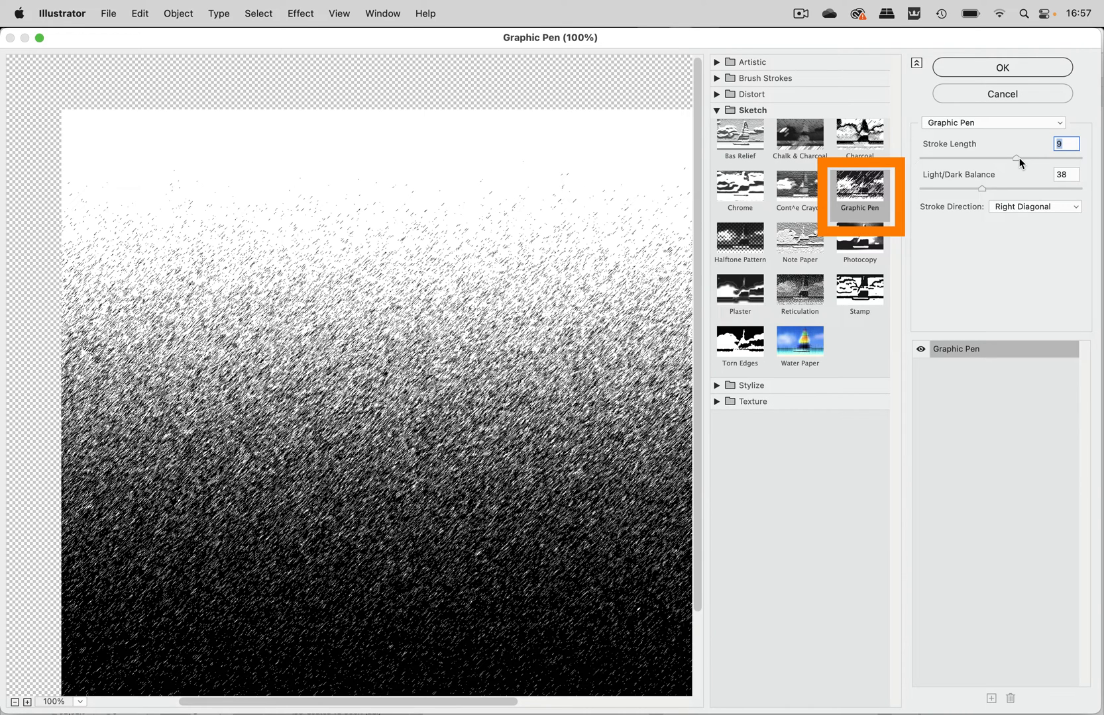
left_click(859, 186)
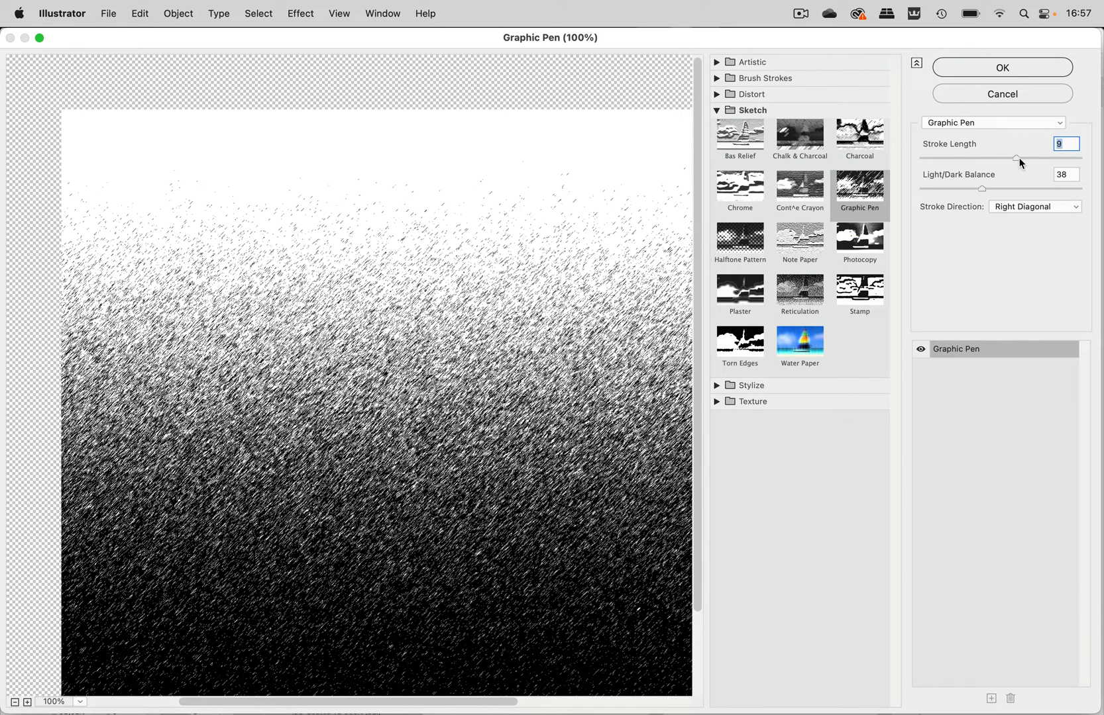
mouse_move(610, 476)
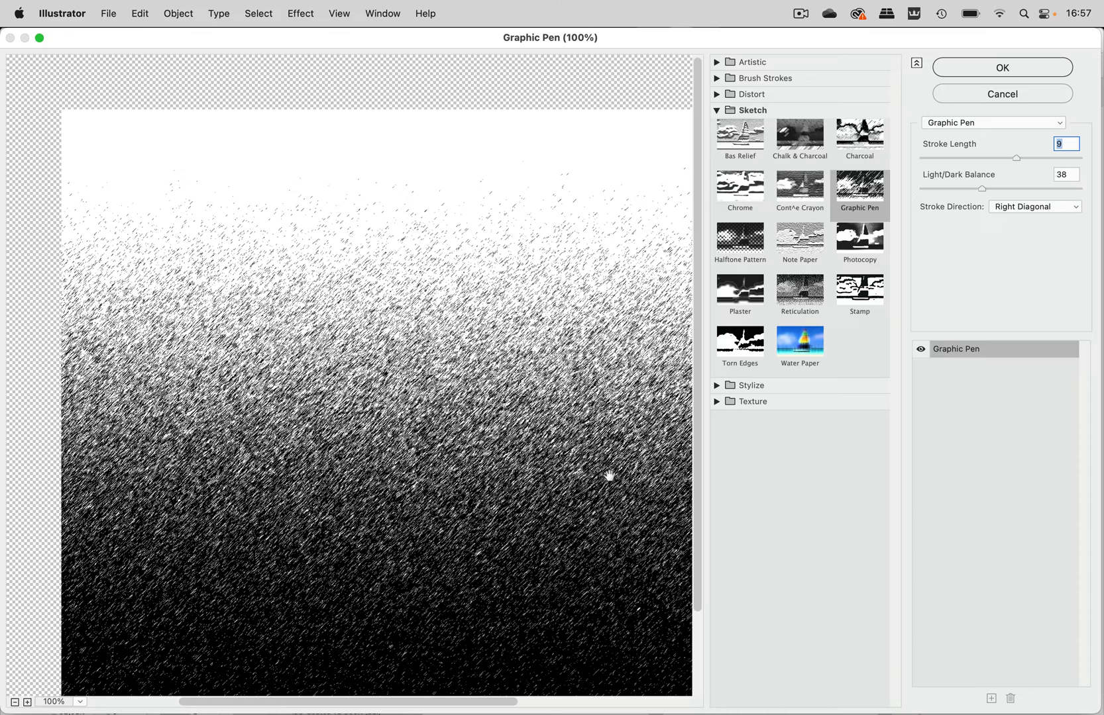
mouse_move(1016, 192)
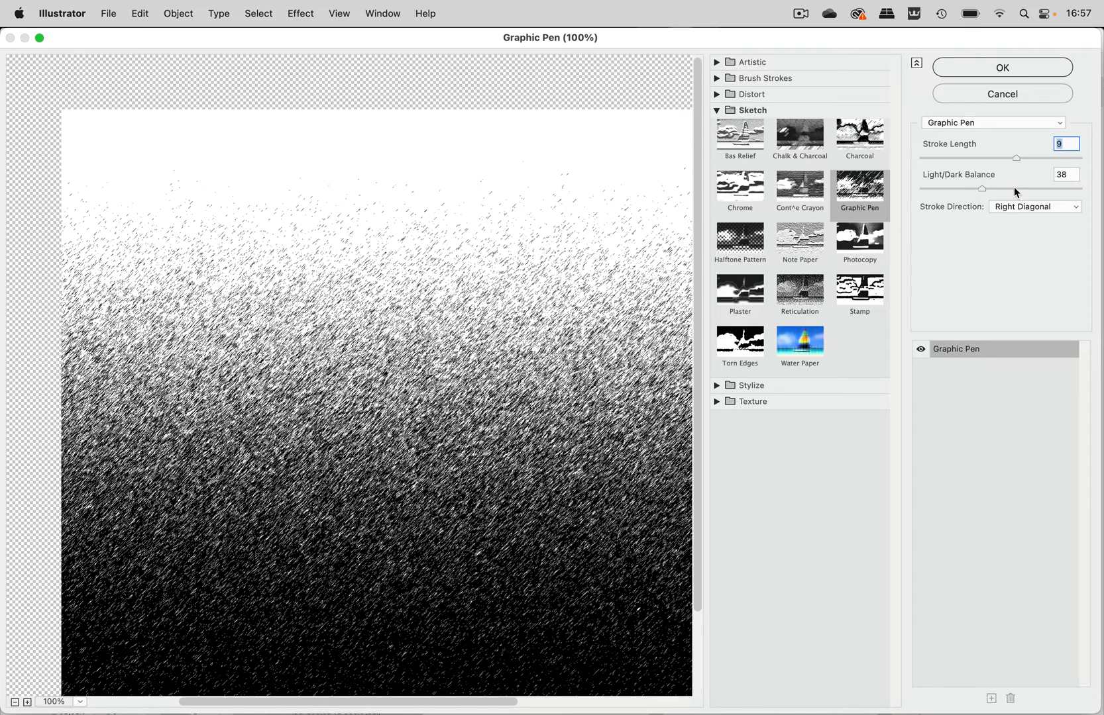
left_click_drag(1016, 158, 1055, 158)
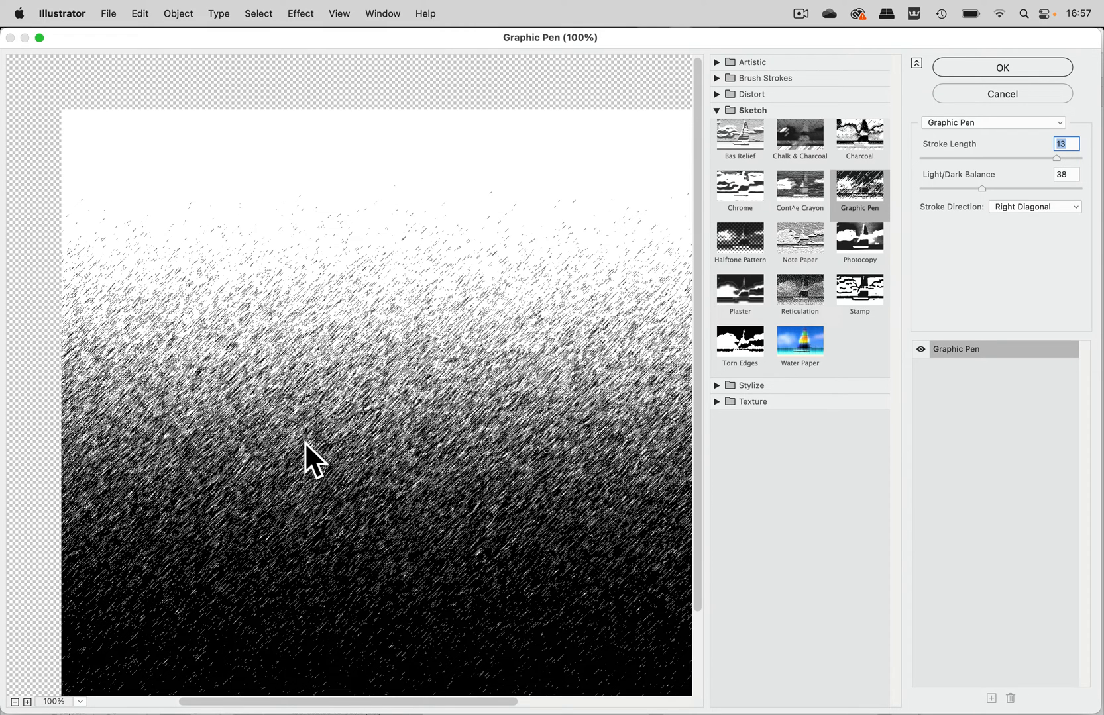
mouse_move(909, 320)
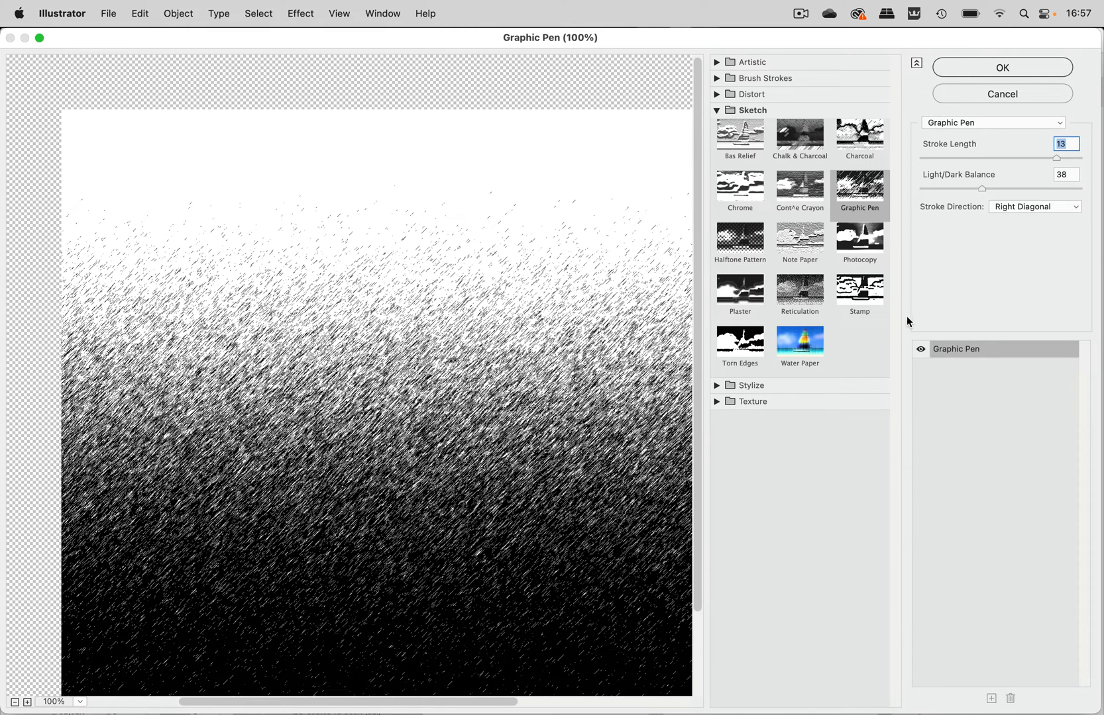
mouse_move(971, 284)
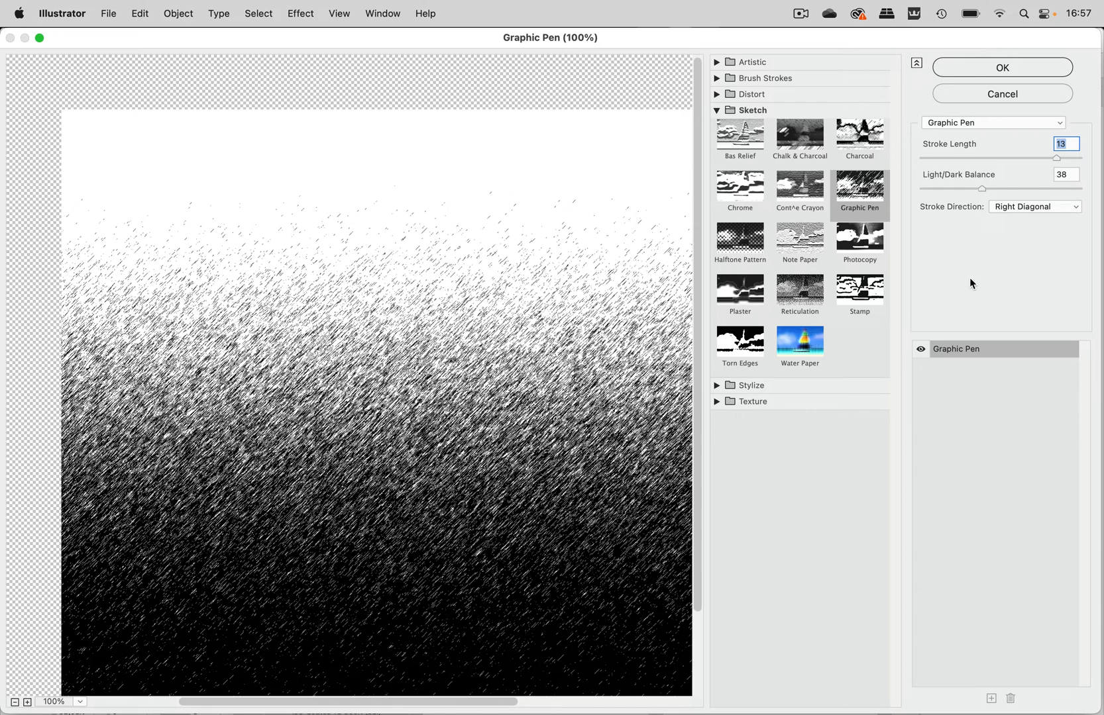
mouse_move(1056, 163)
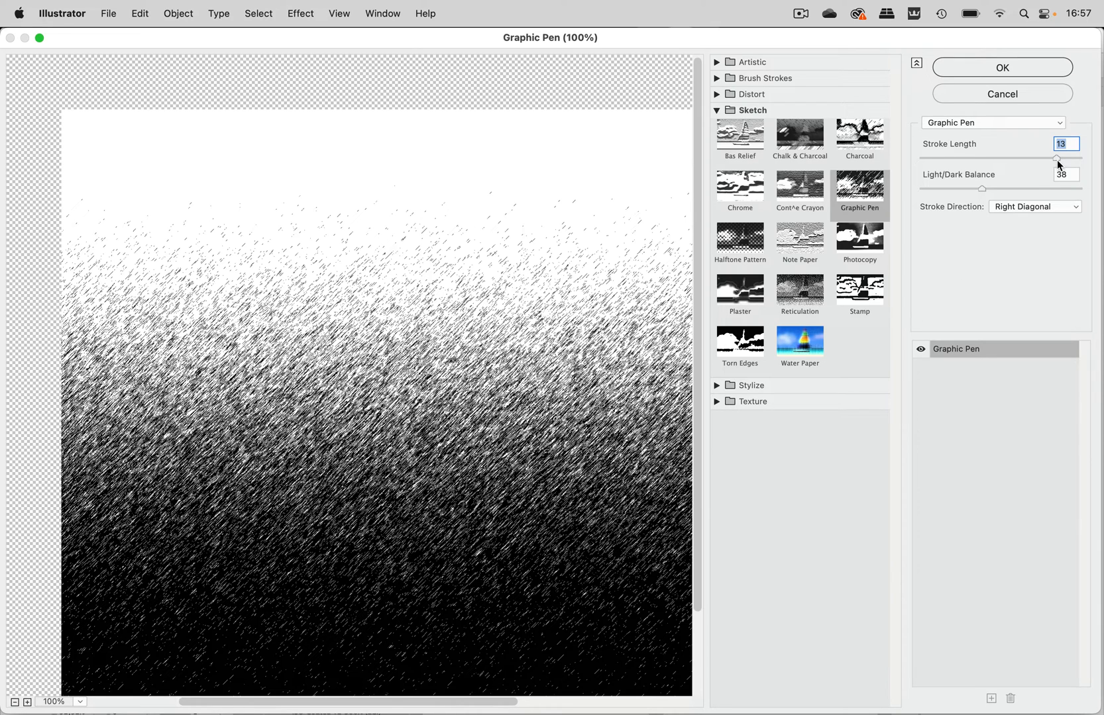
left_click_drag(1056, 157, 921, 158)
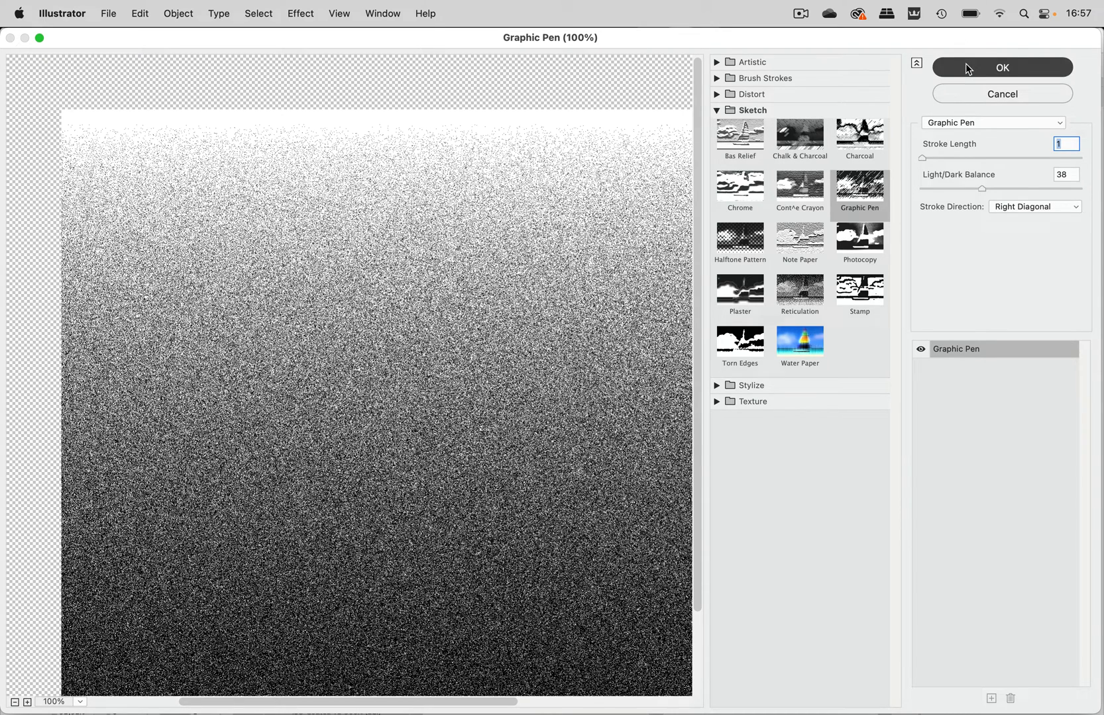
Step: Apply the Graphic Pen effect, turning the gradient into fine black-and-white grain
left_click(1001, 68)
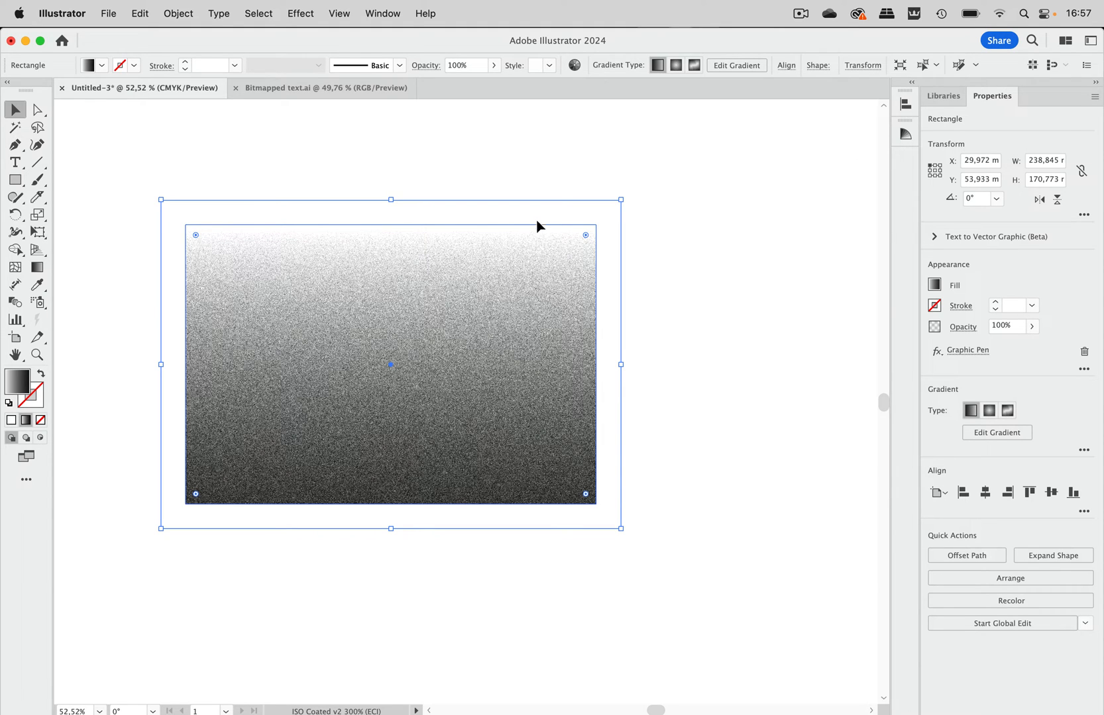
mouse_move(455, 171)
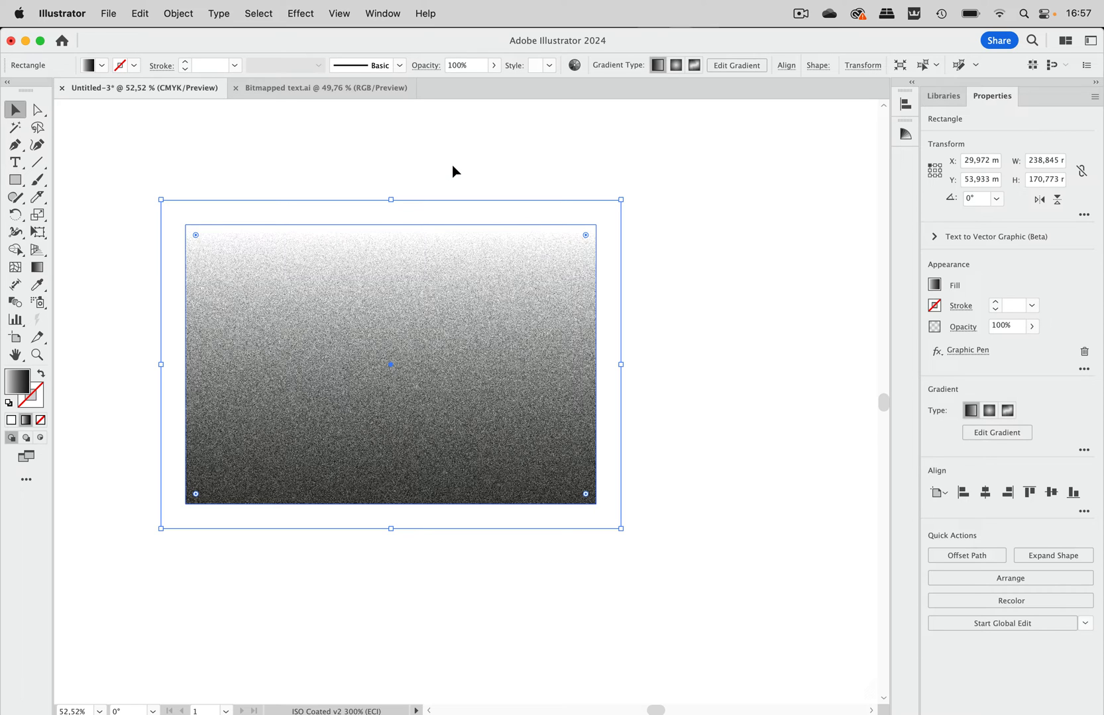
left_click(299, 14)
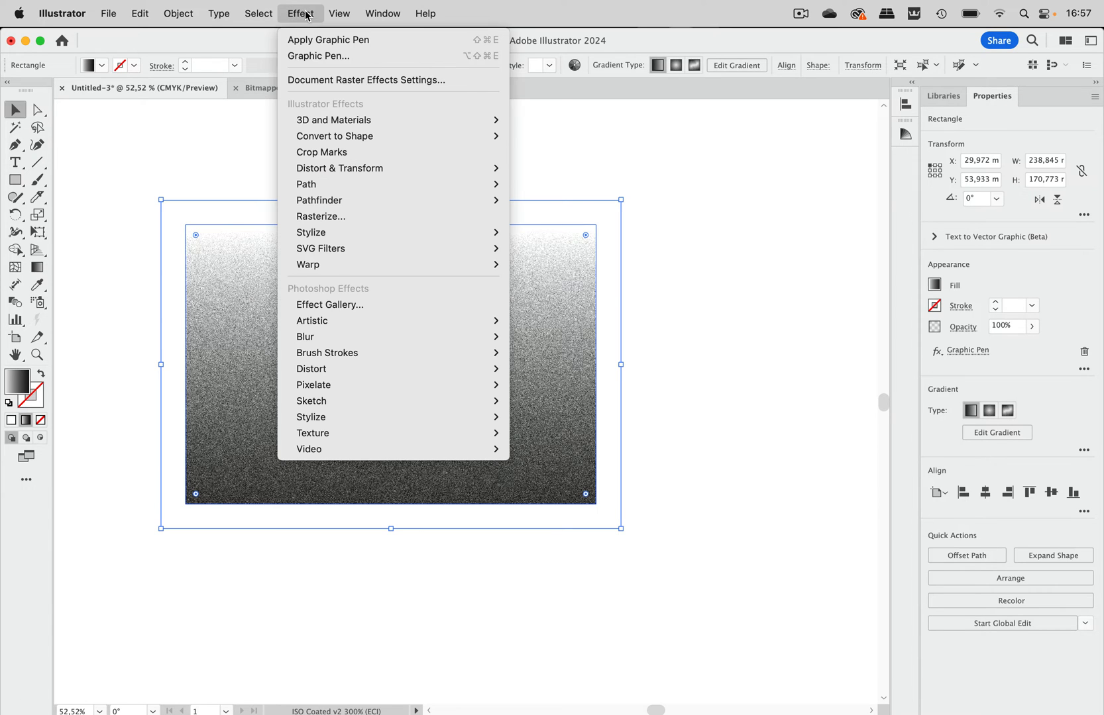
Step: Lower the Document Raster Effects resolution to Other, 12 ppi, for chunky pixels
left_click(365, 79)
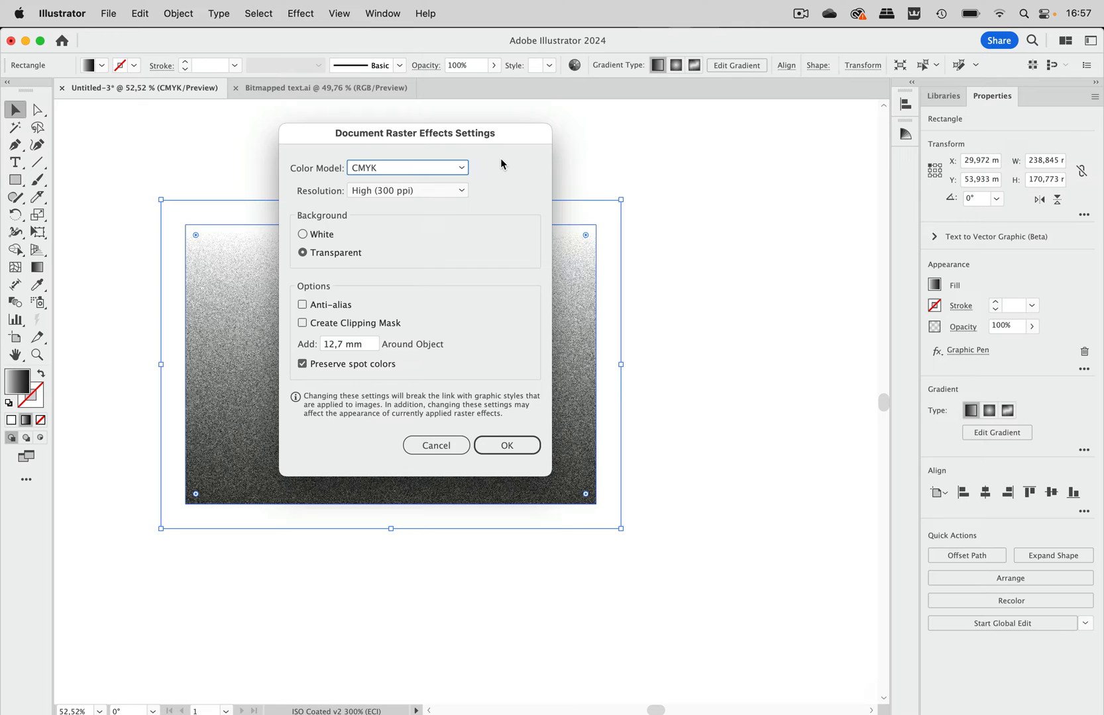
left_click_drag(415, 132, 725, 153)
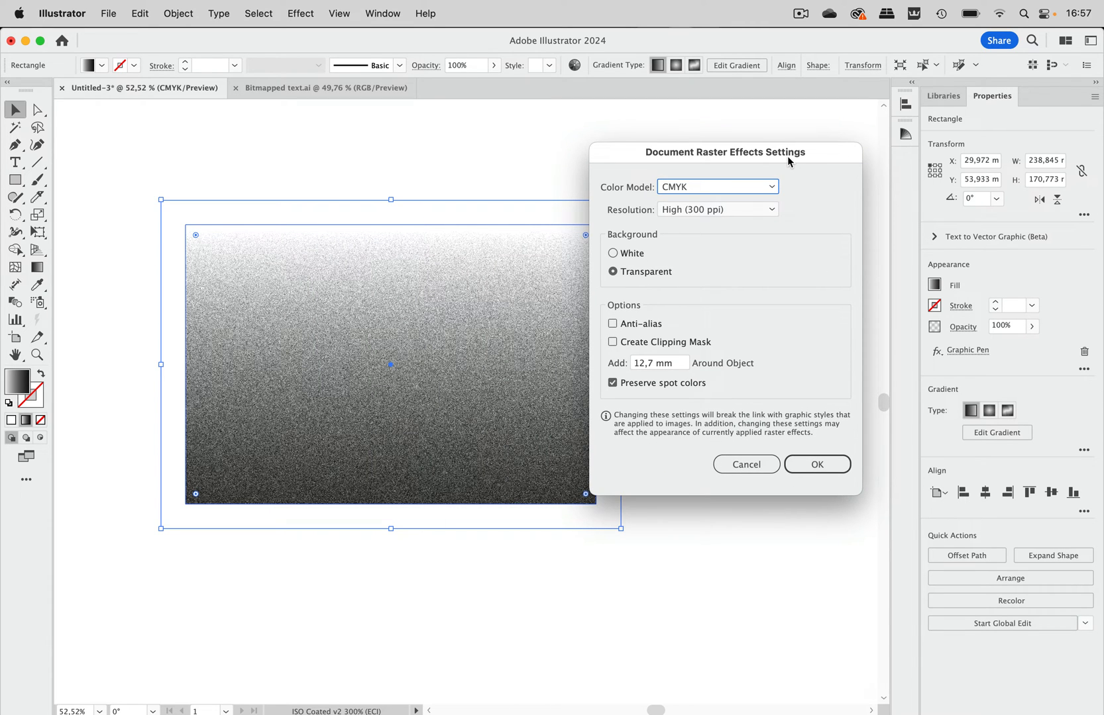
mouse_move(489, 314)
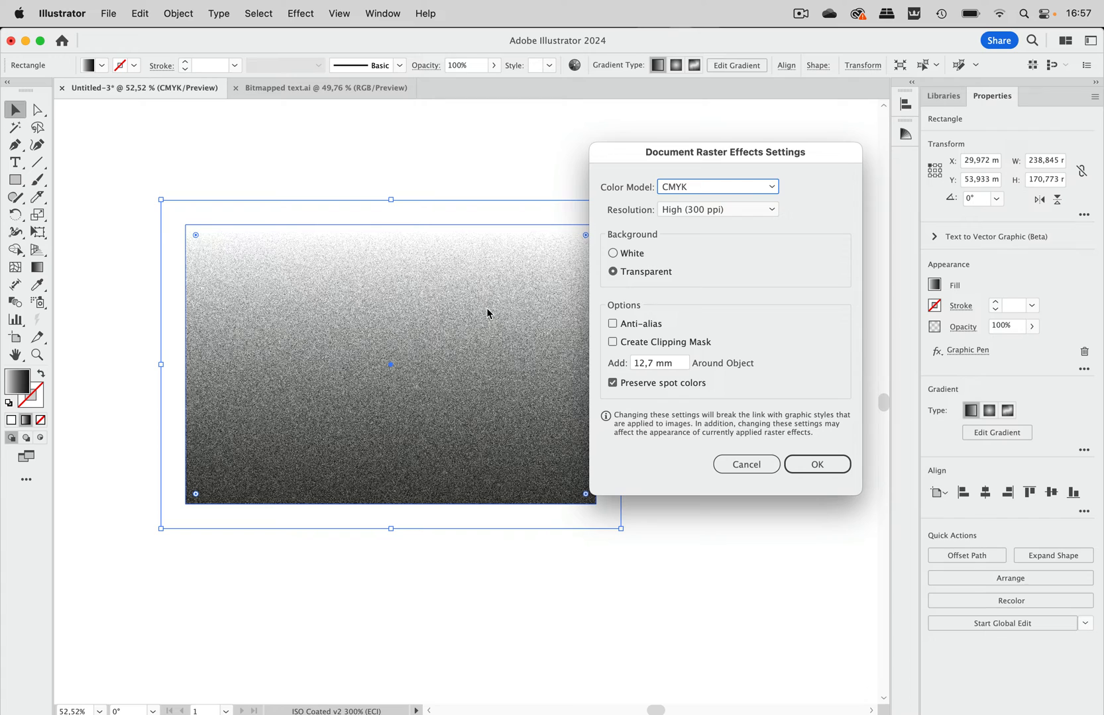
left_click(717, 209)
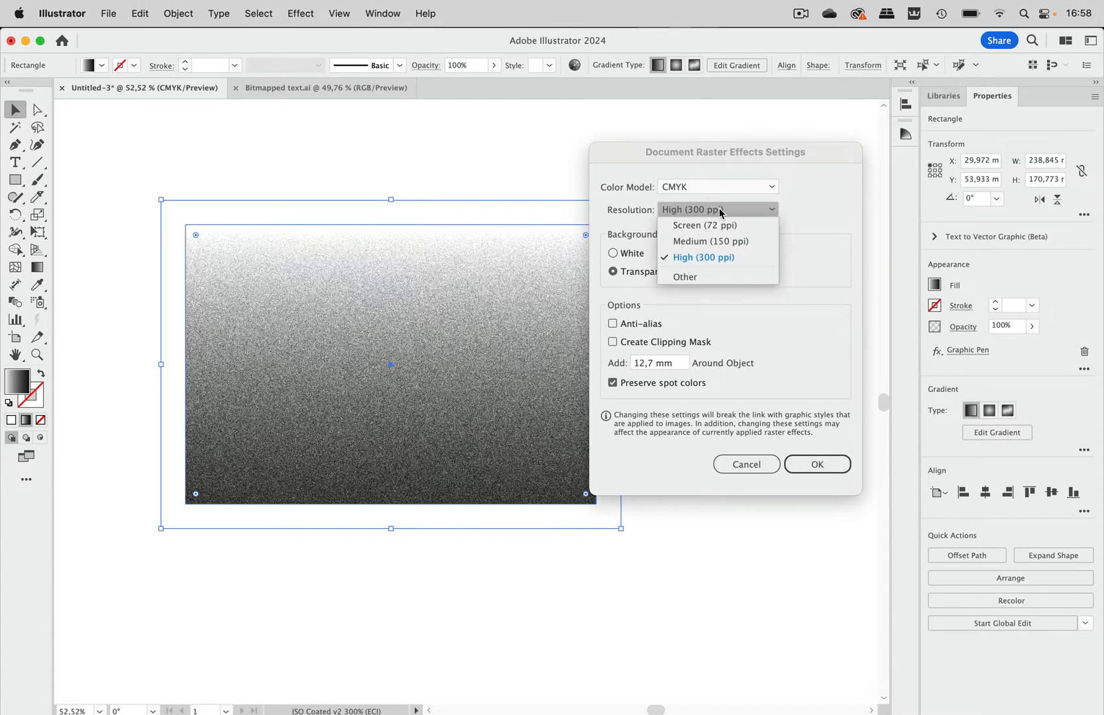
left_click(683, 277)
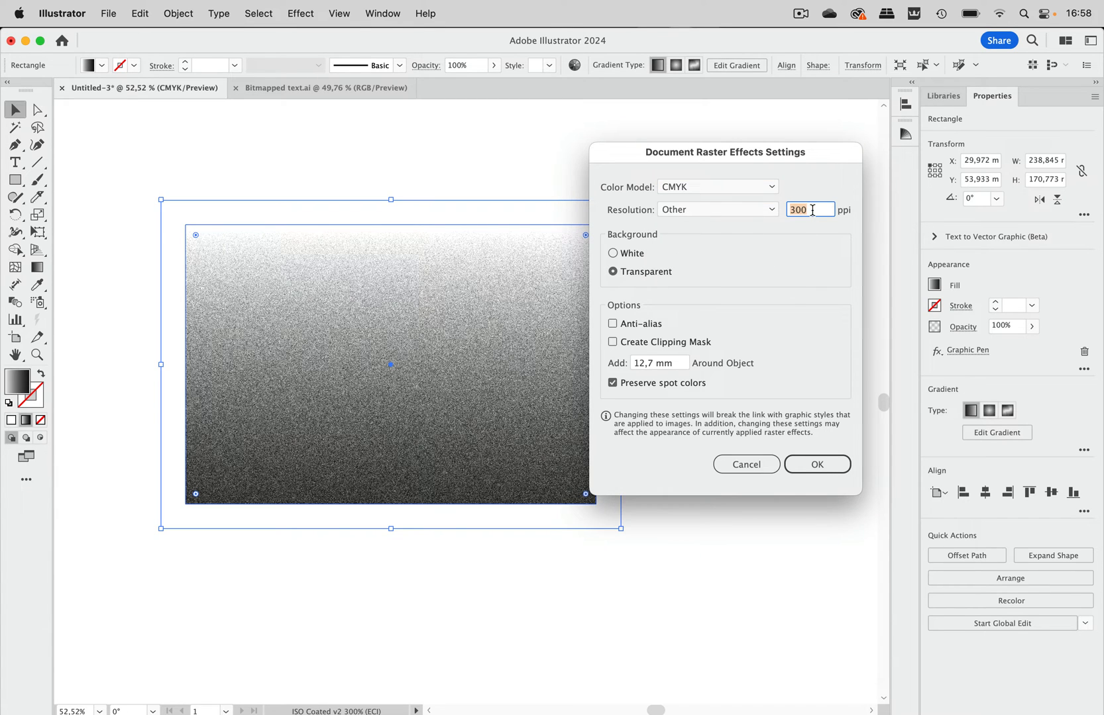
type("1")
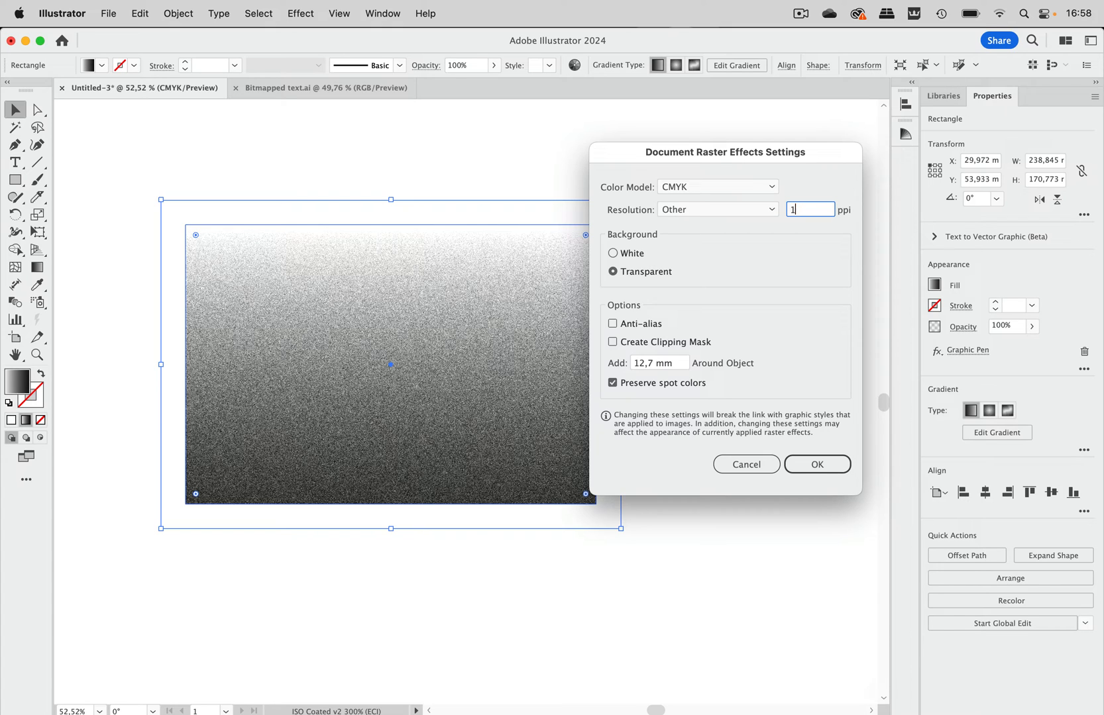
type("2")
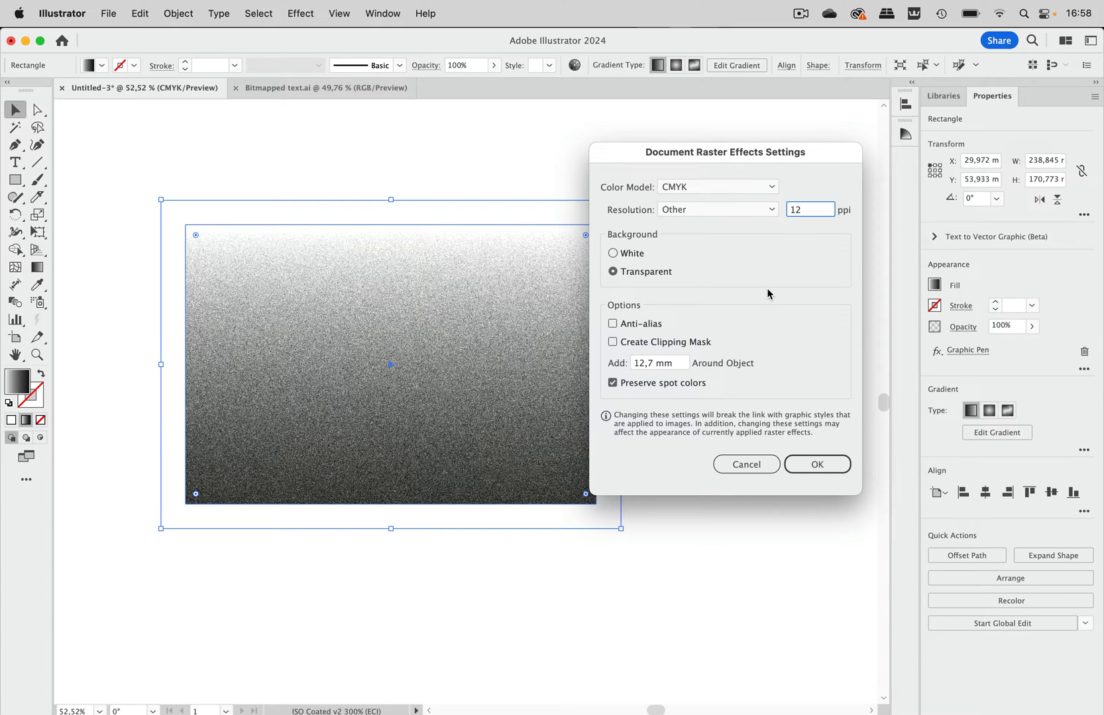
left_click(658, 363)
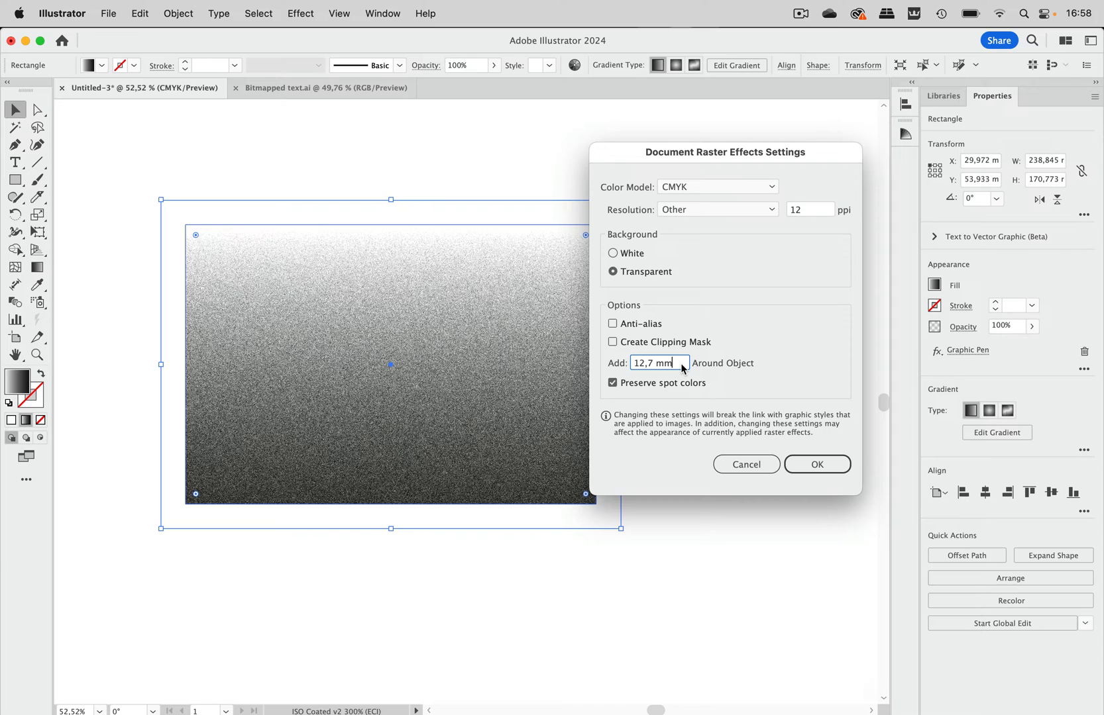
left_click(816, 463)
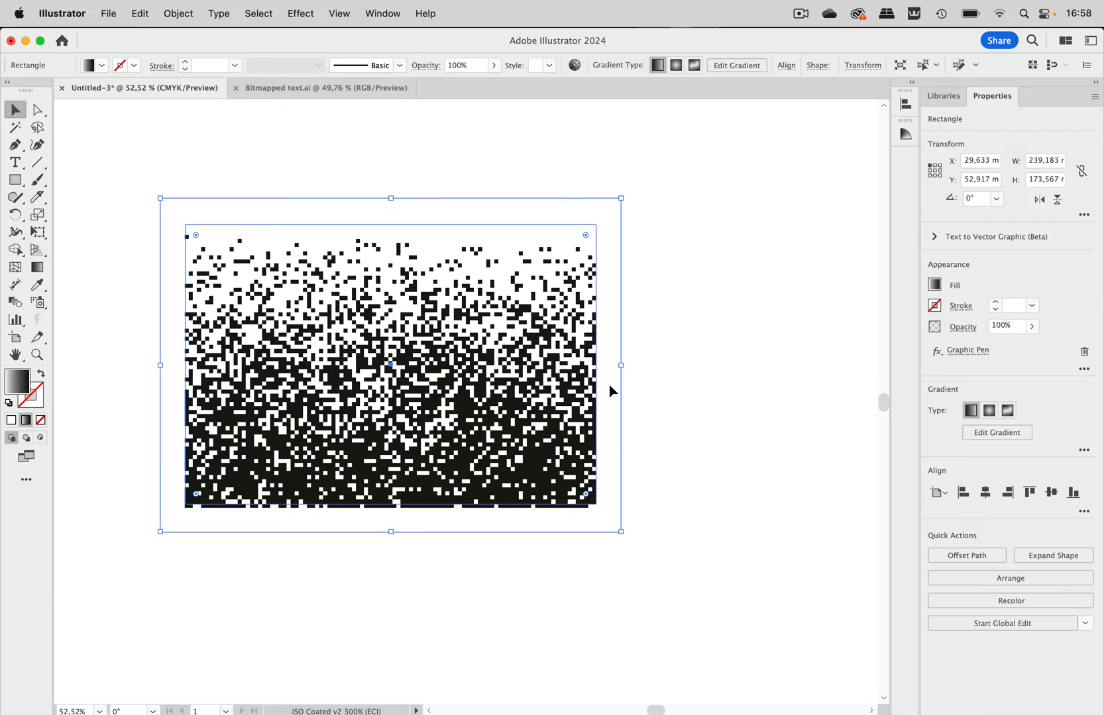
mouse_move(402, 372)
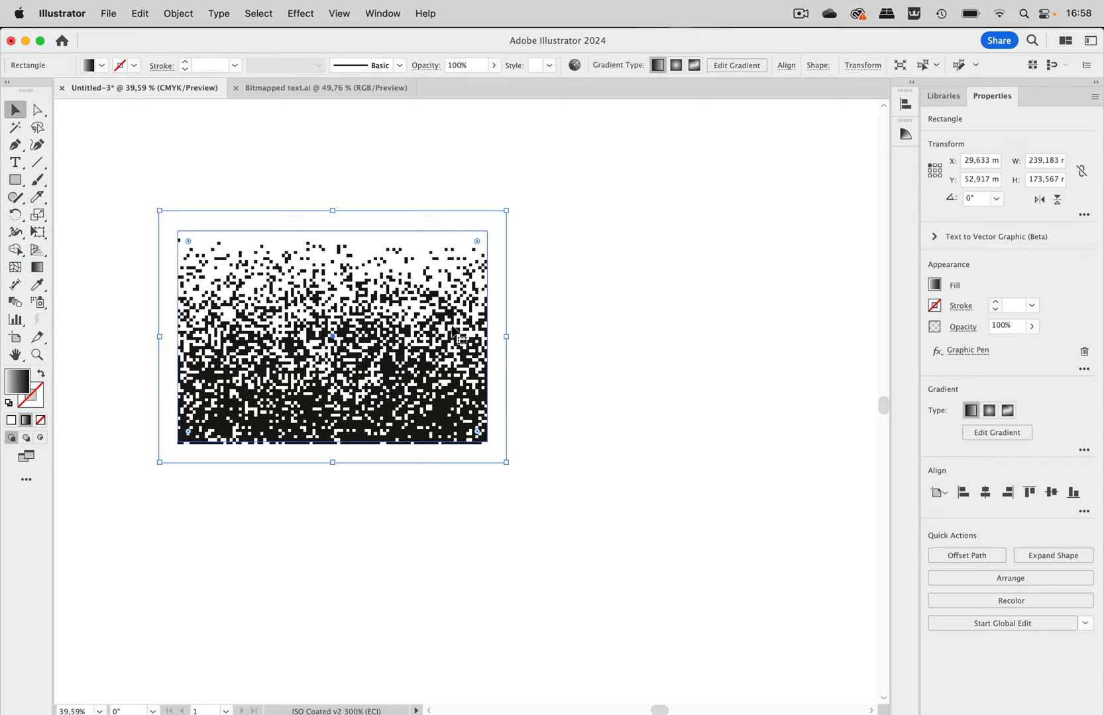
mouse_move(249, 167)
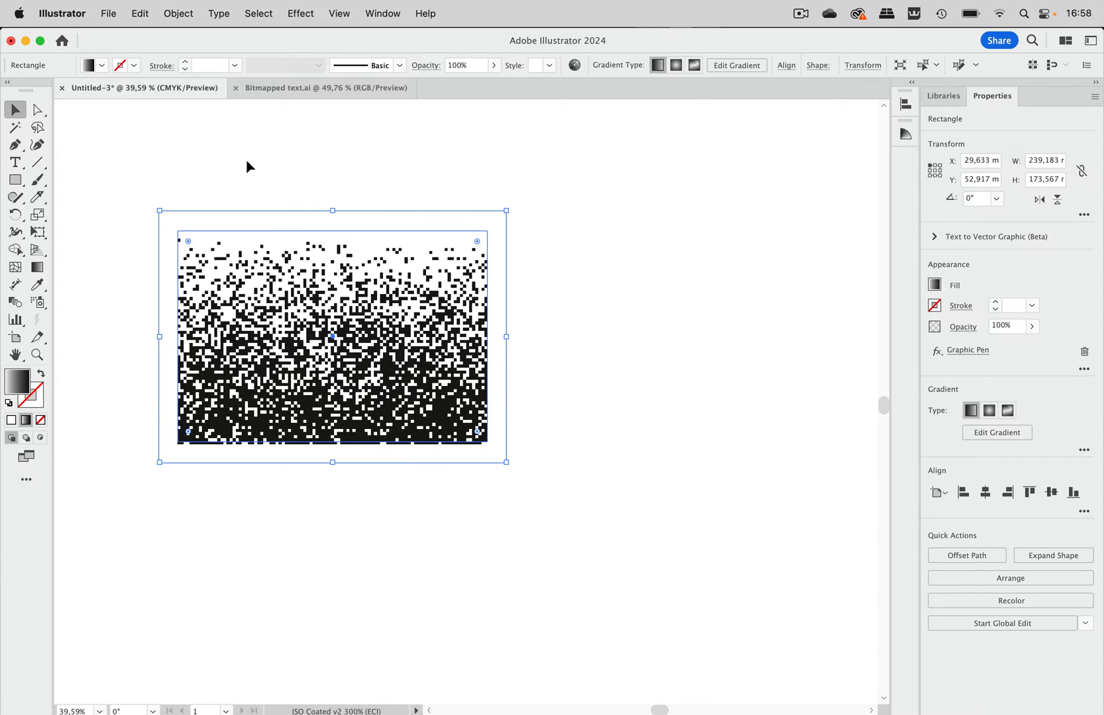
left_click(178, 13)
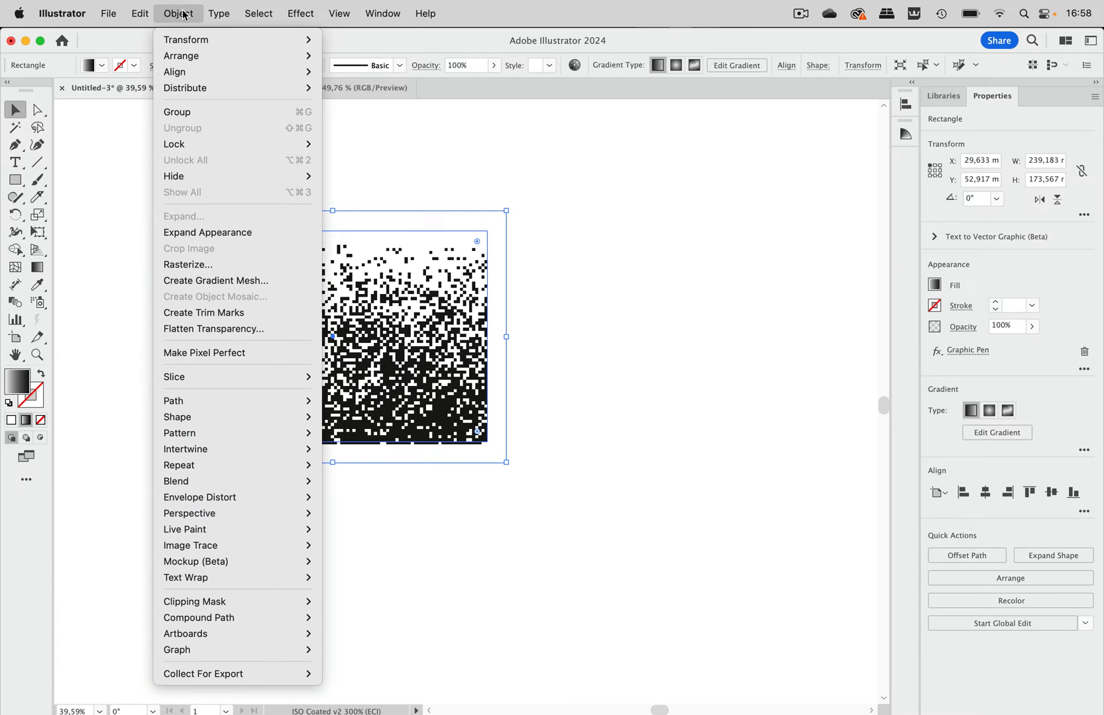
mouse_move(211, 265)
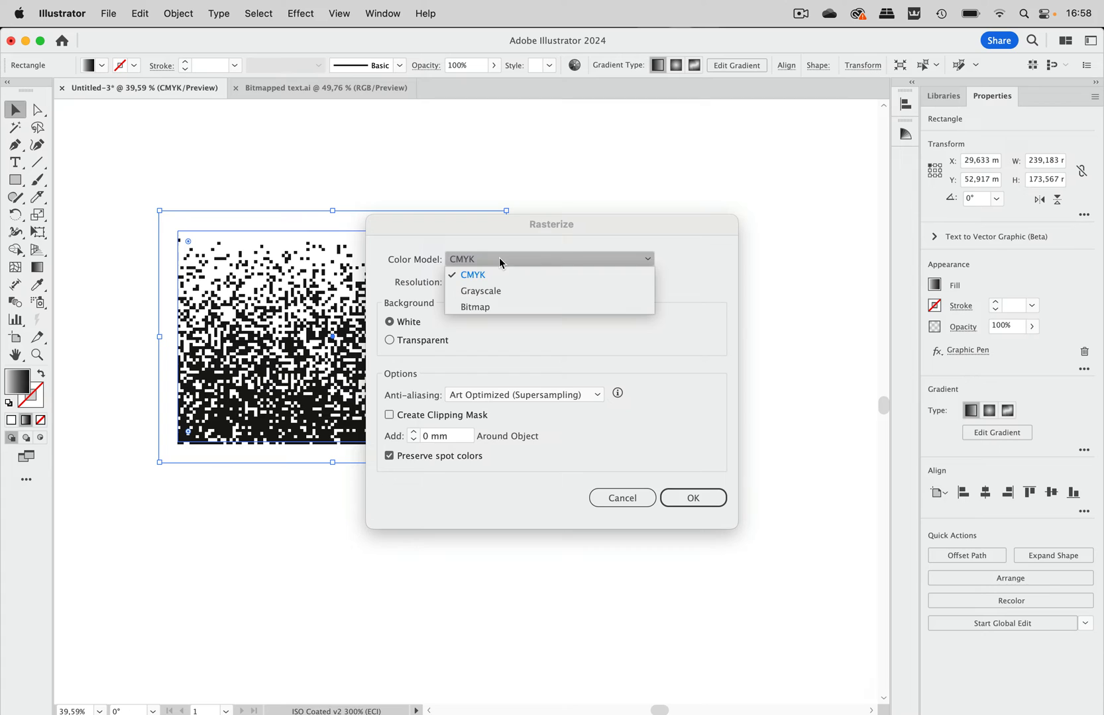
left_click(472, 275)
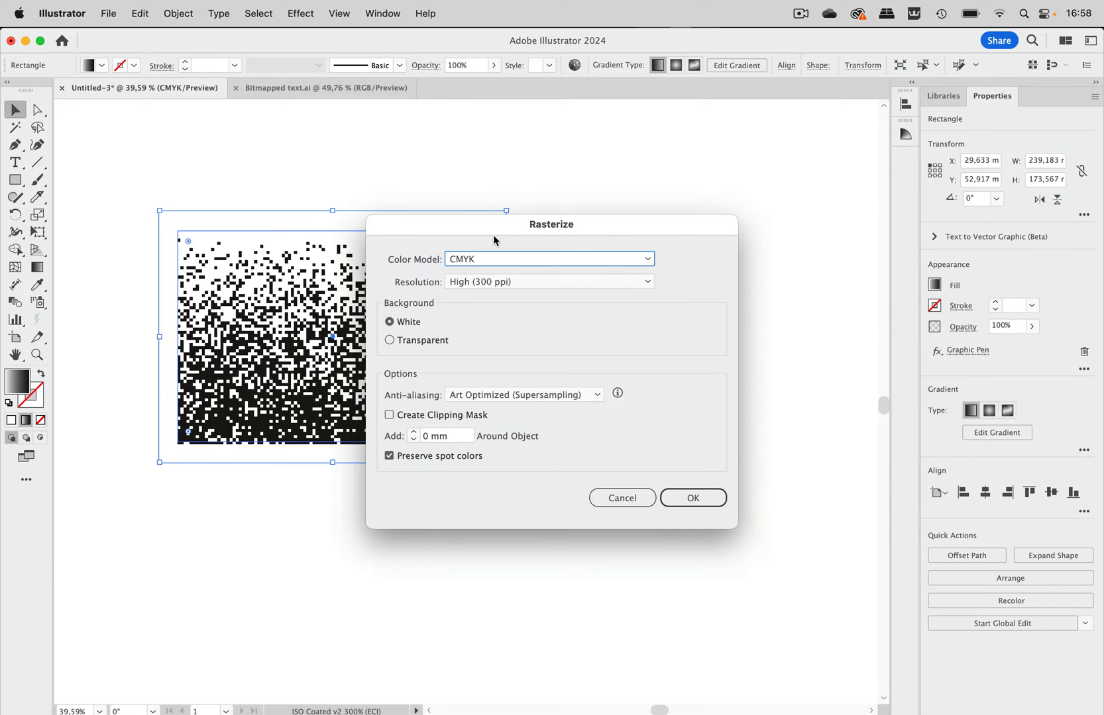
left_click(692, 498)
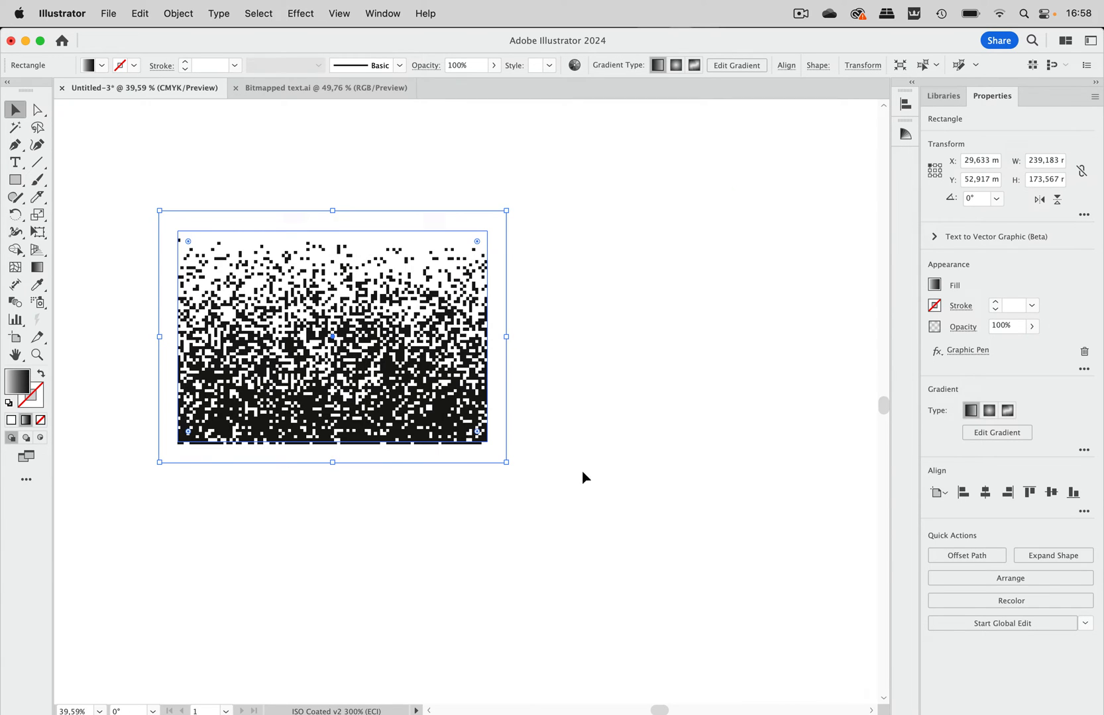
Step: Reach the Object commands to expand the rasterized Graphic Pen appearance
left_click(178, 13)
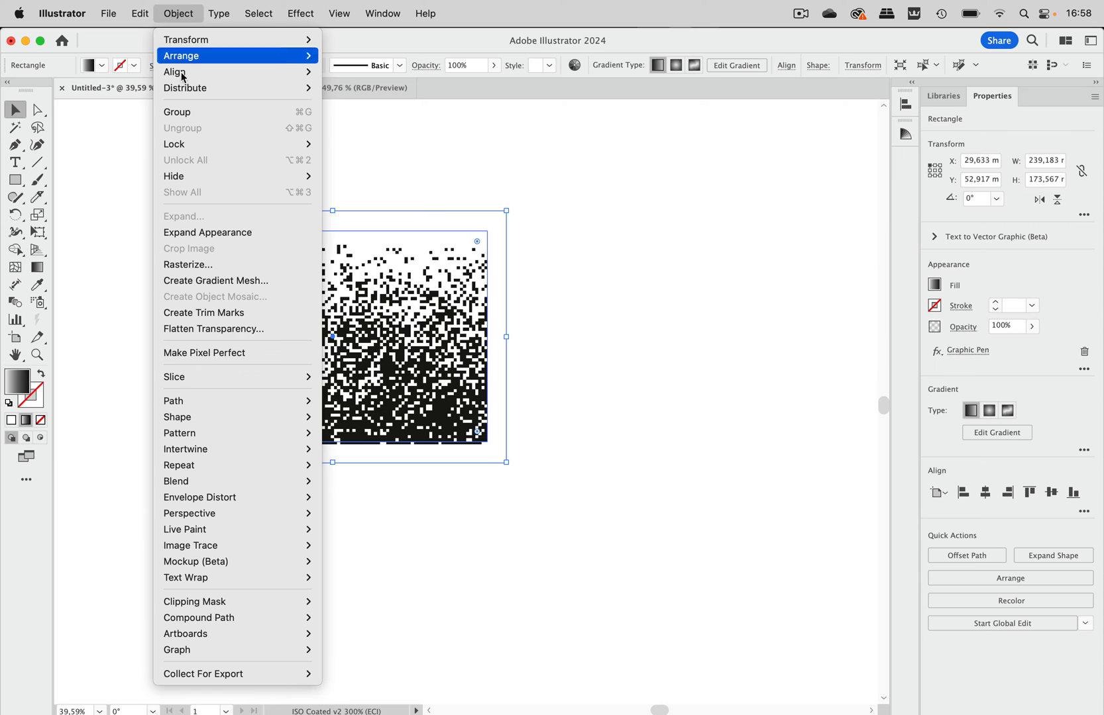
mouse_move(177, 416)
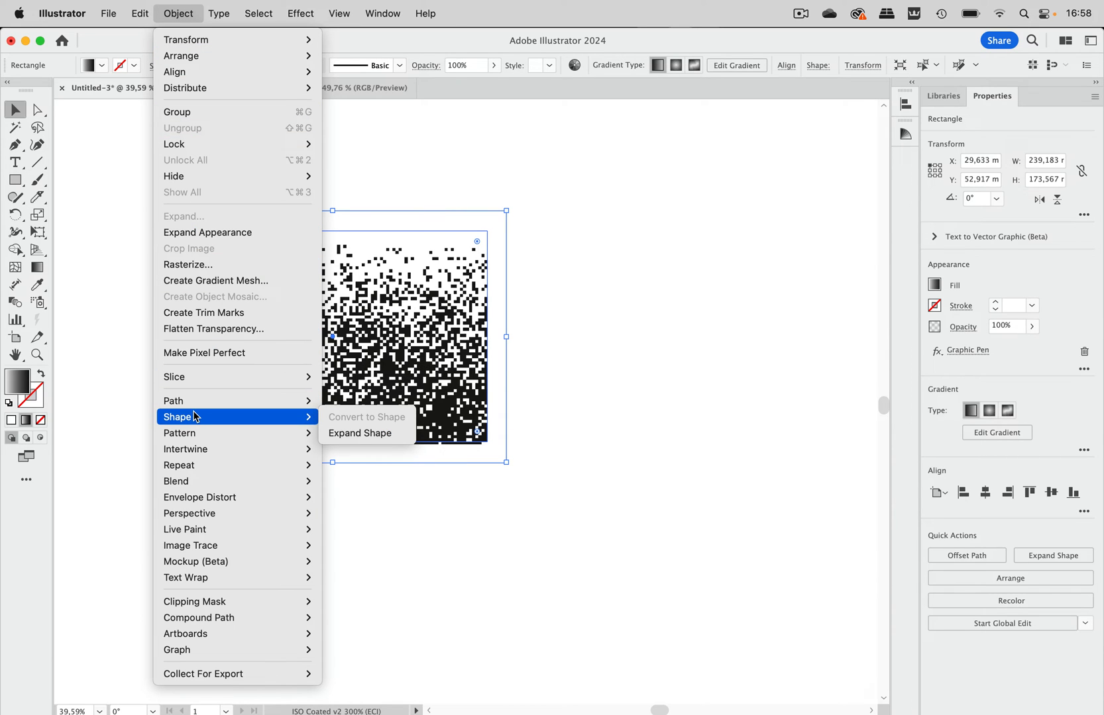
mouse_move(197, 401)
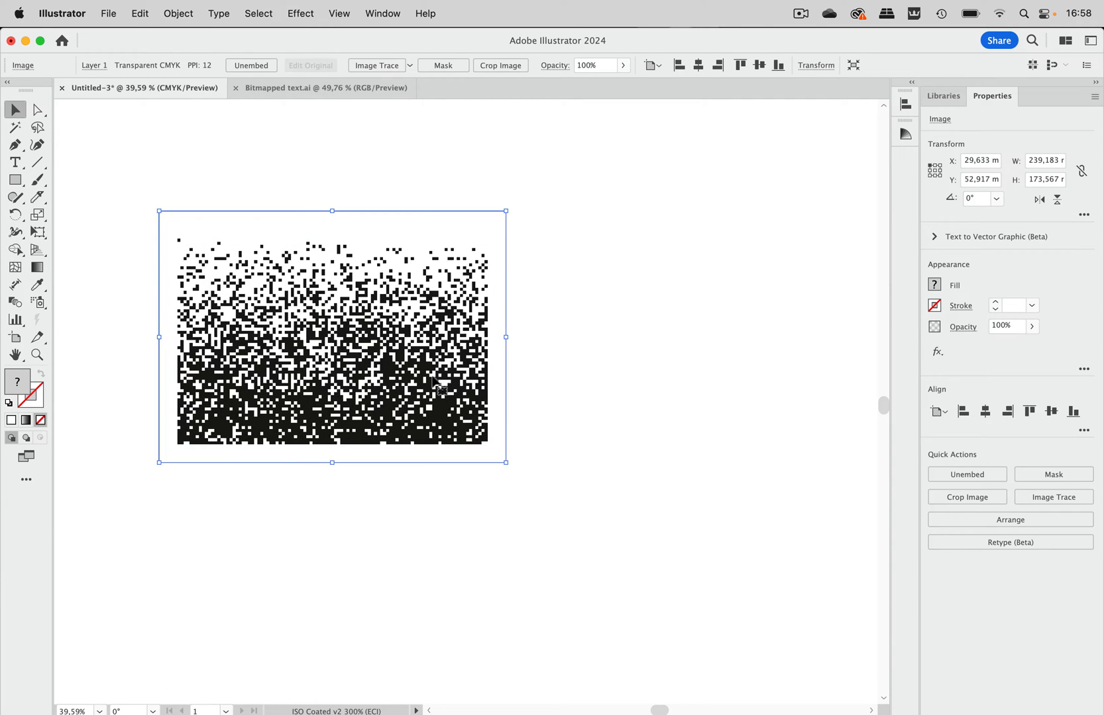
mouse_move(354, 203)
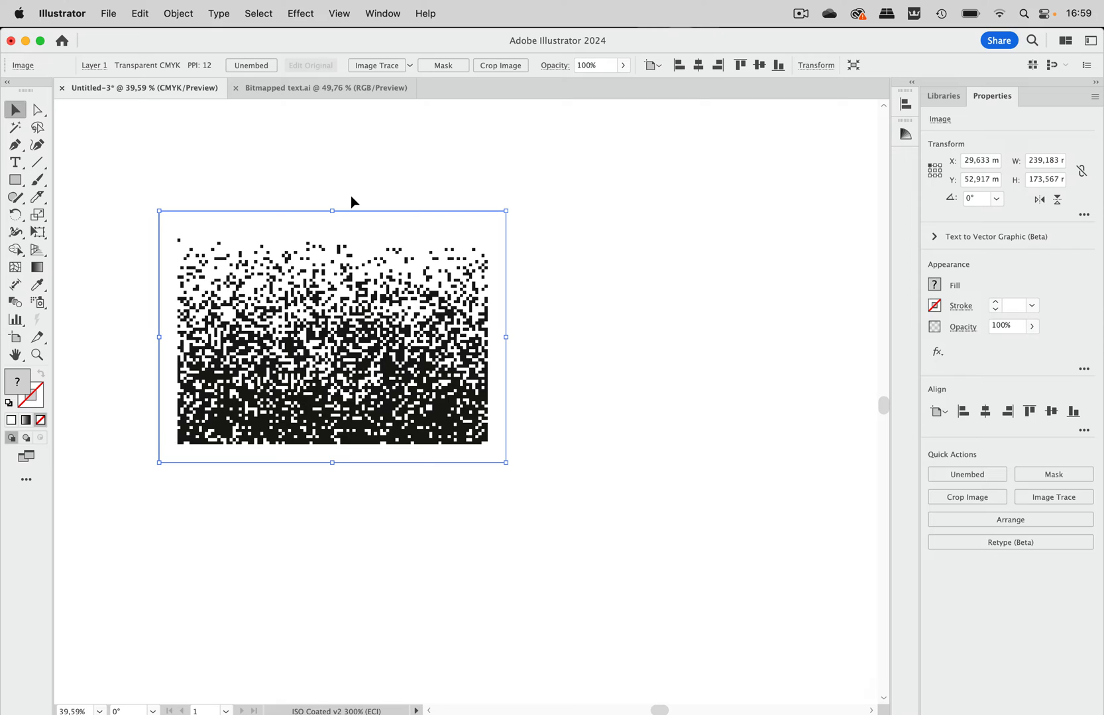
mouse_move(369, 344)
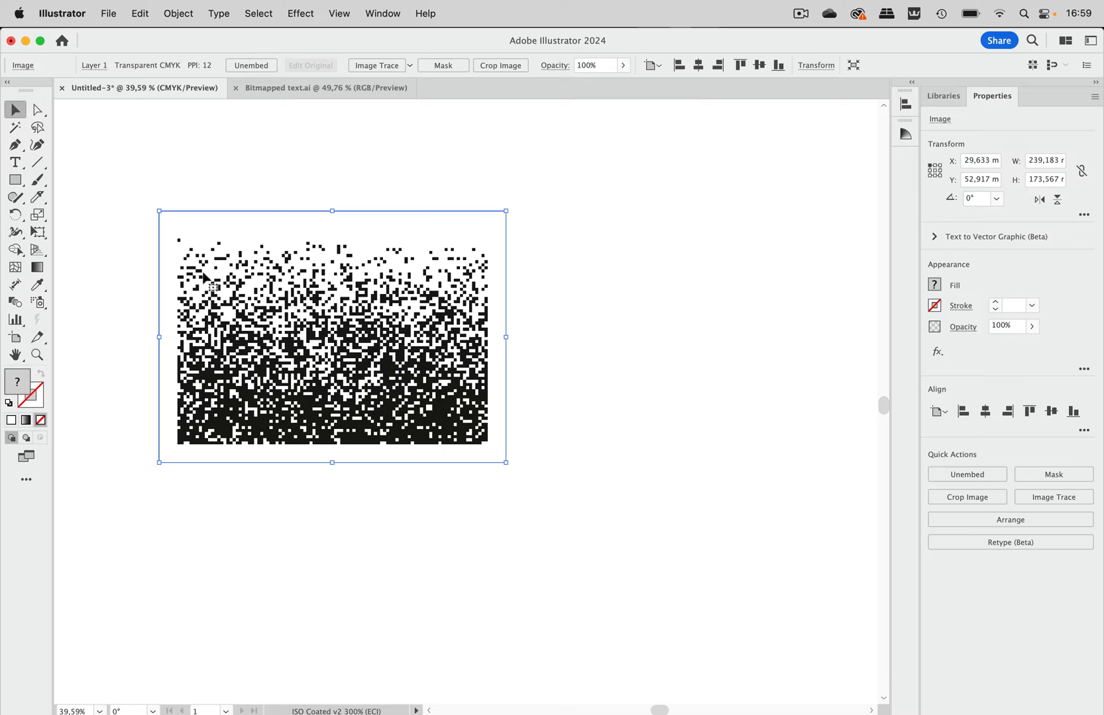
mouse_move(273, 284)
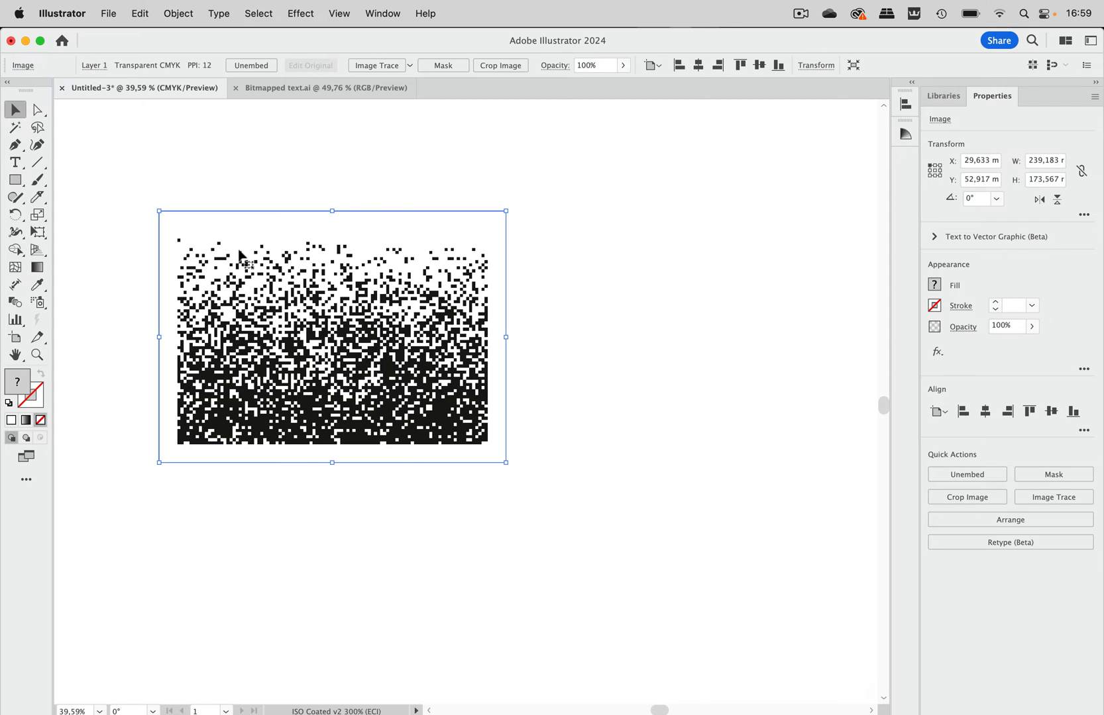
mouse_move(355, 289)
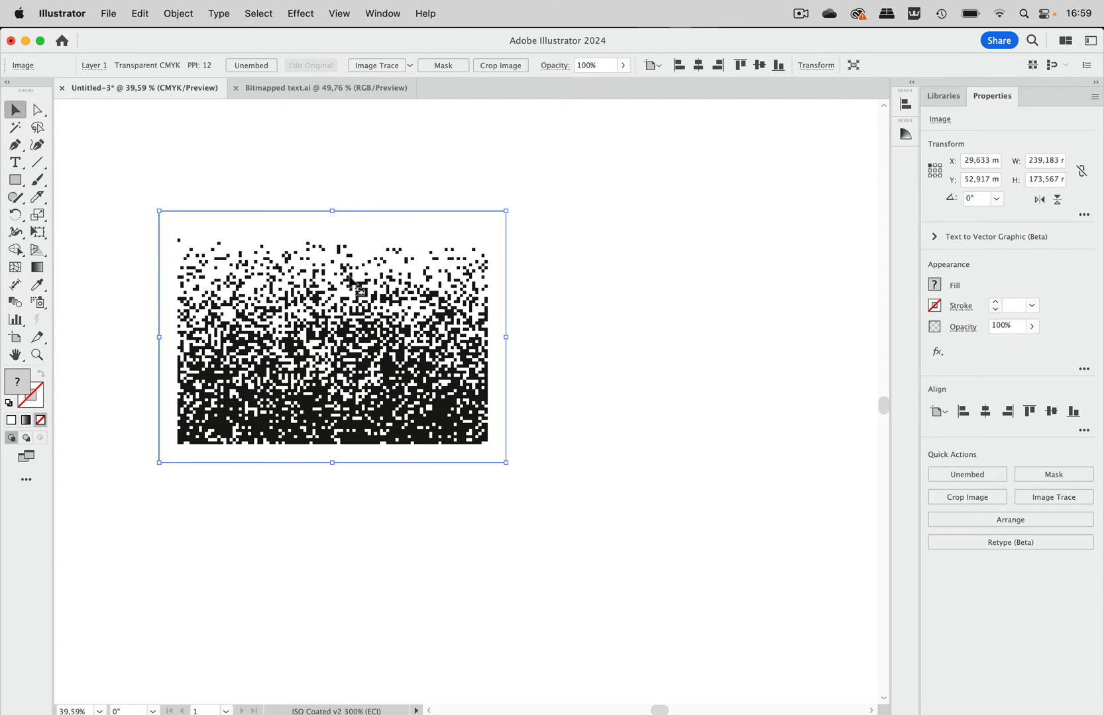
Step: Crop the pixel image to a tall narrow strip of its left side, about 78 by 148 mm
left_click(501, 65)
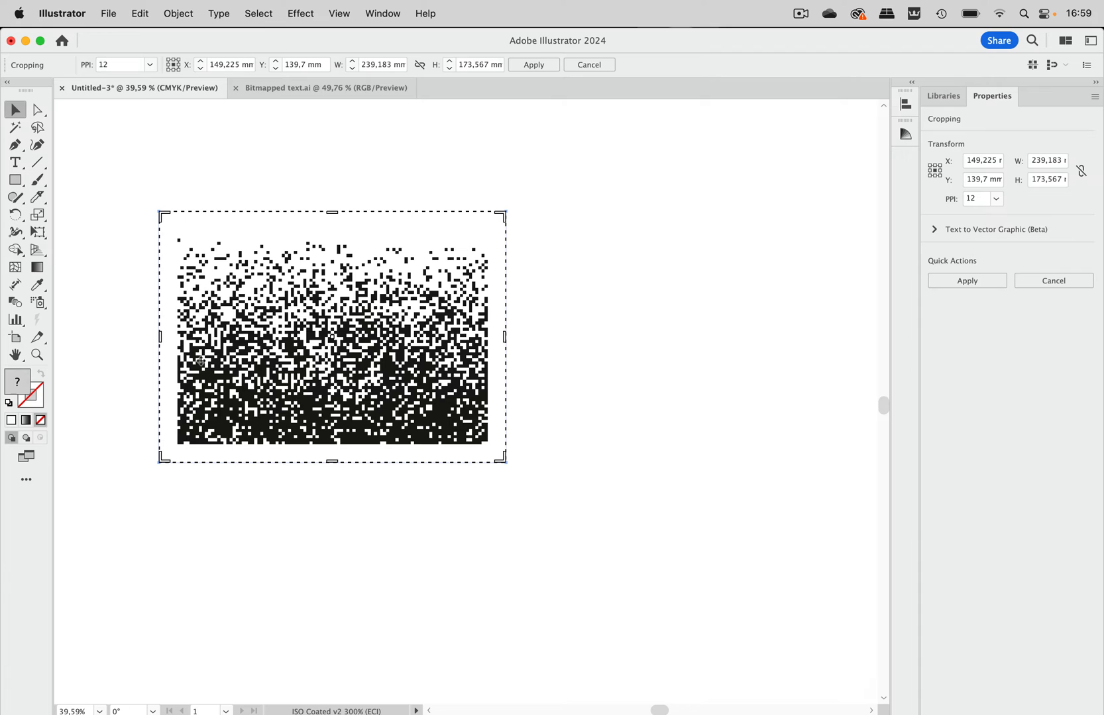
left_click_drag(157, 337, 167, 339)
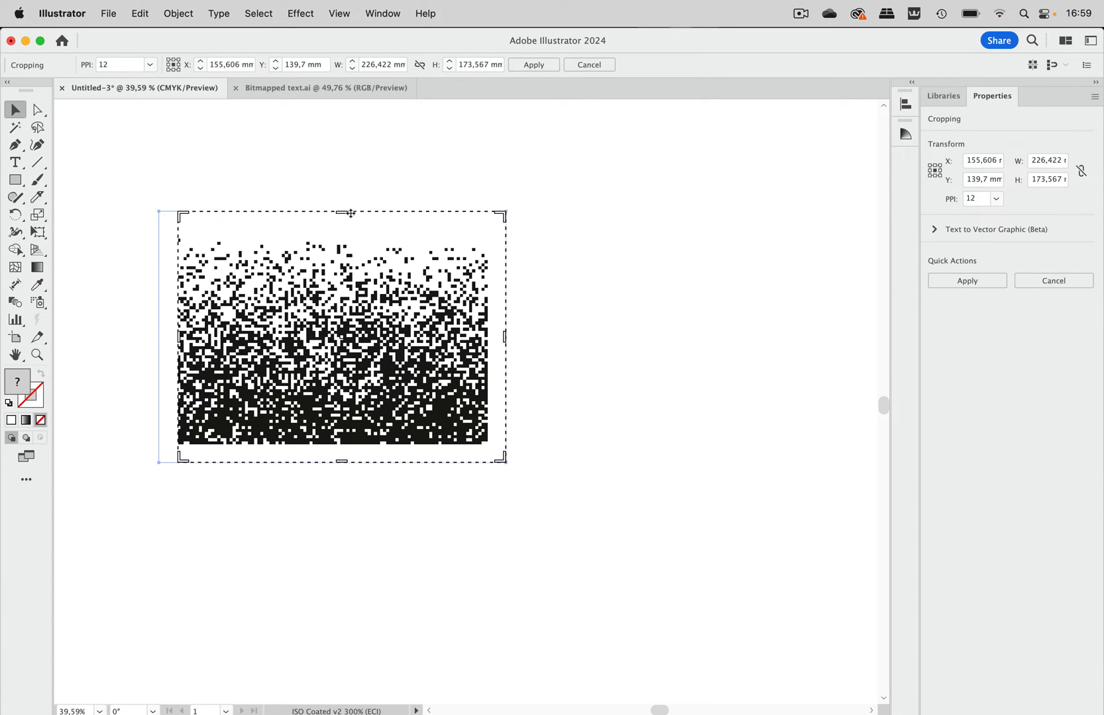
left_click_drag(350, 213, 350, 237)
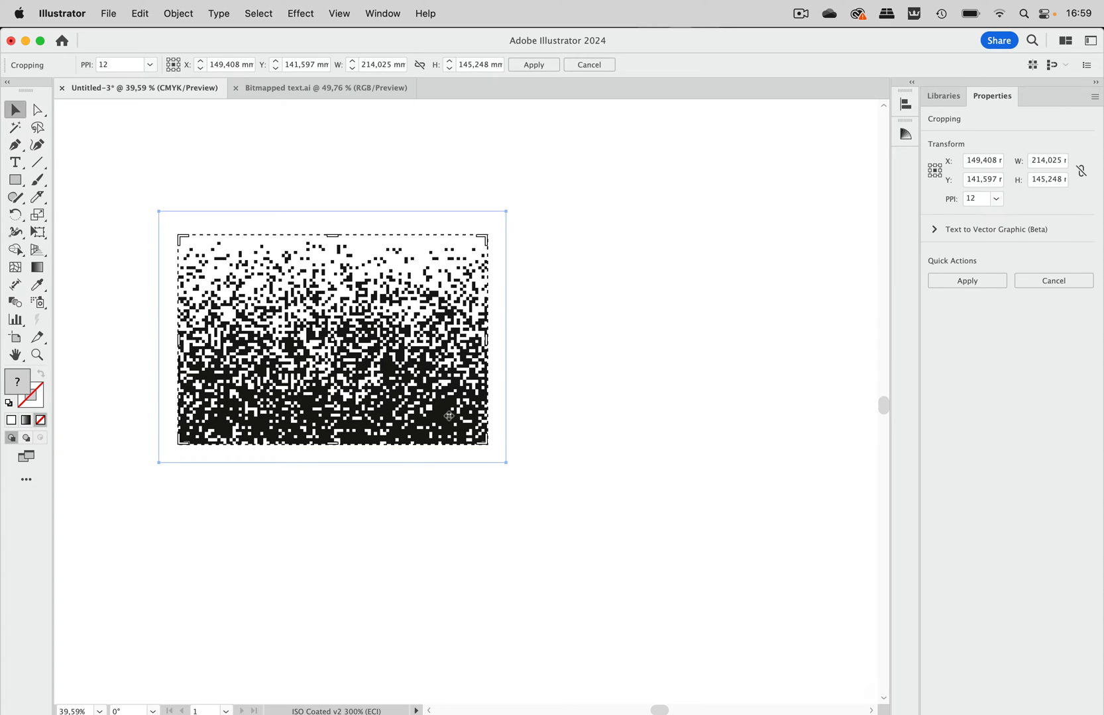
left_click_drag(504, 338, 339, 338)
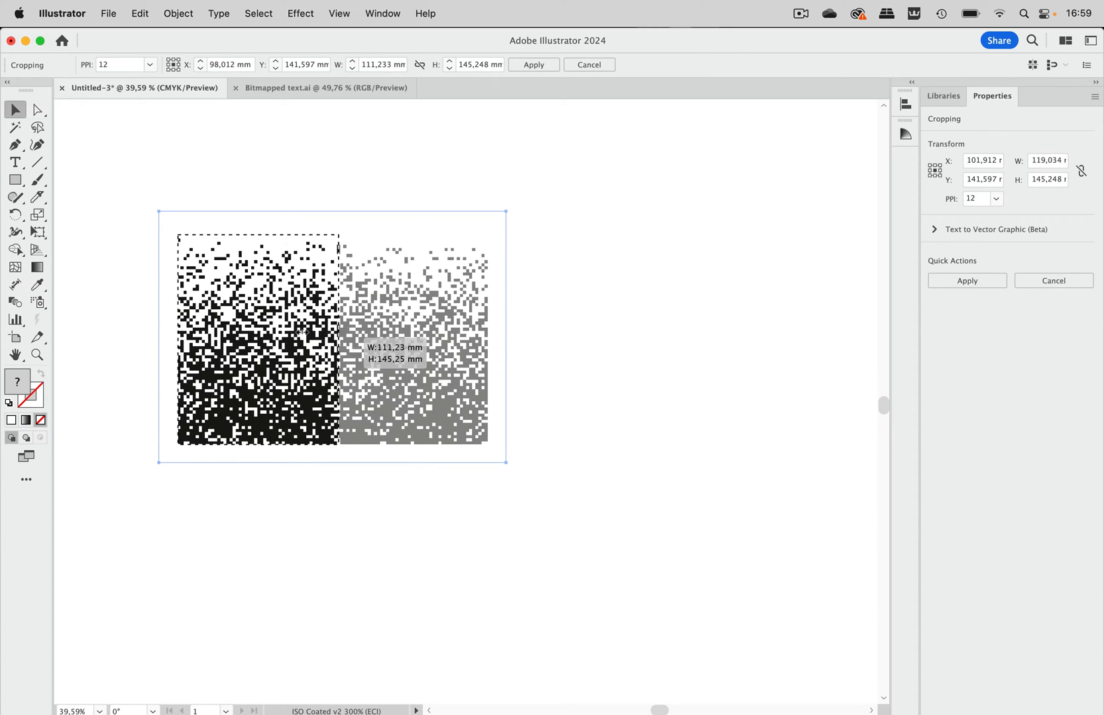
left_click_drag(339, 339, 290, 339)
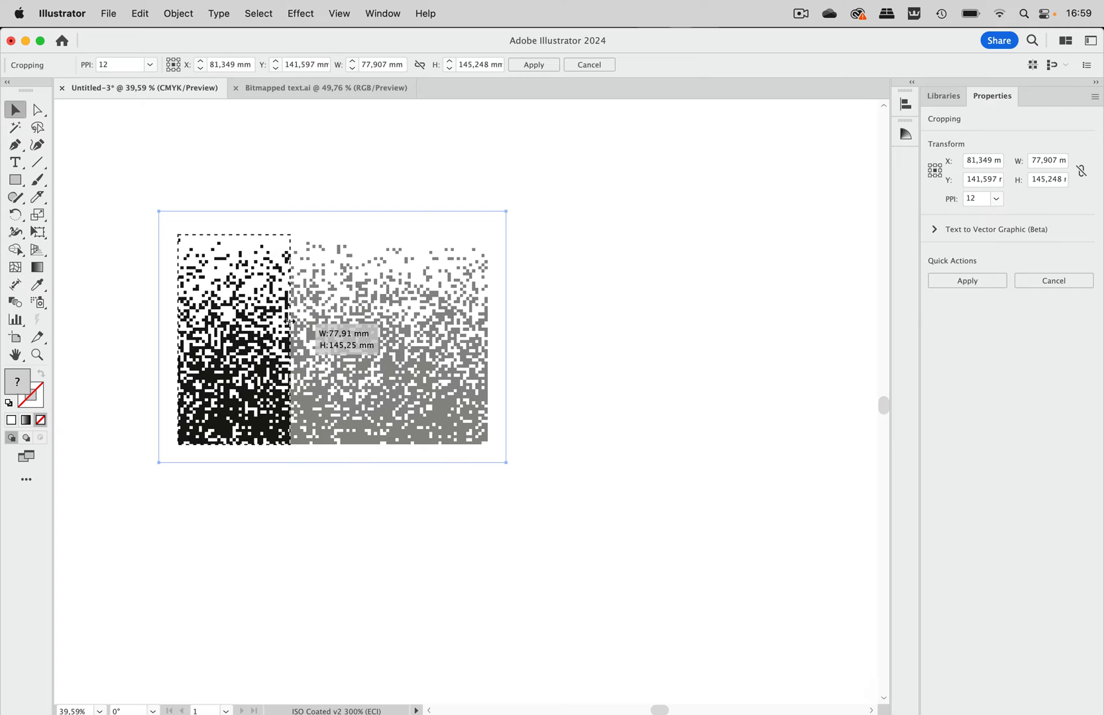
left_click_drag(293, 340, 289, 340)
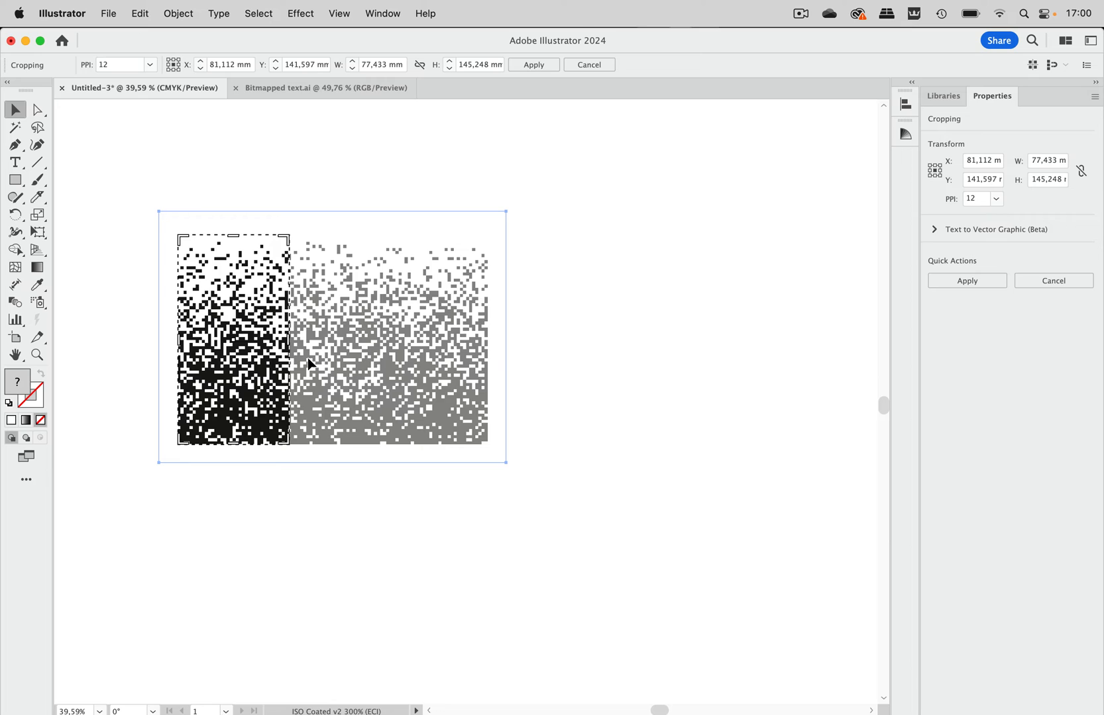
mouse_move(336, 341)
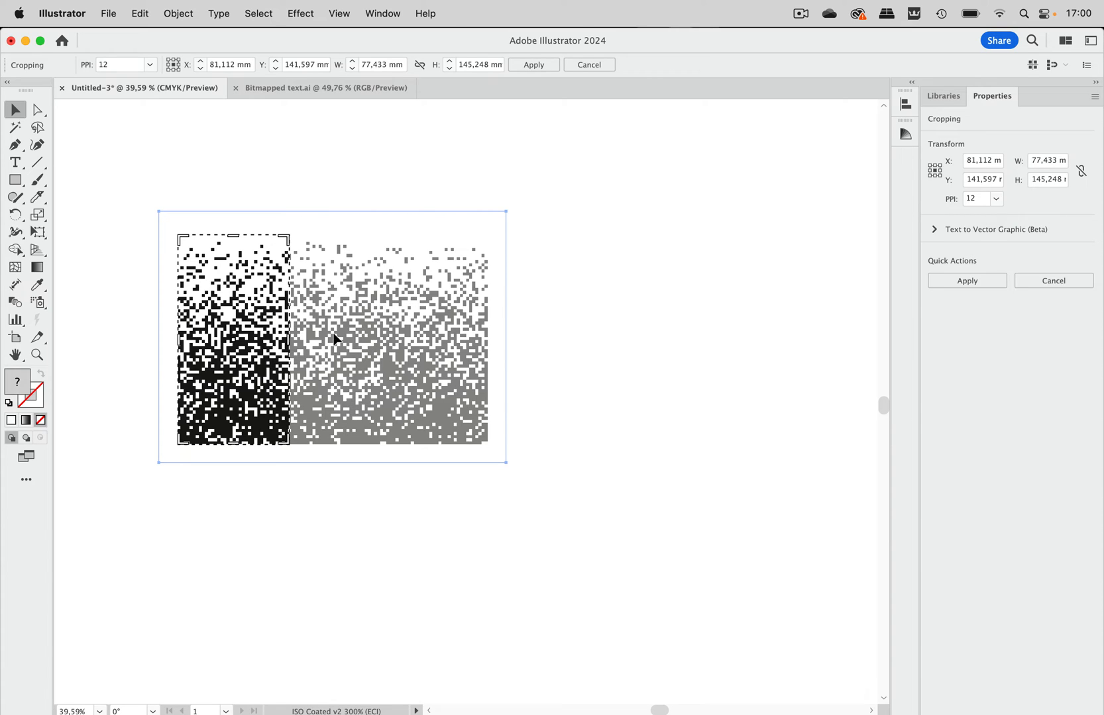
mouse_move(412, 344)
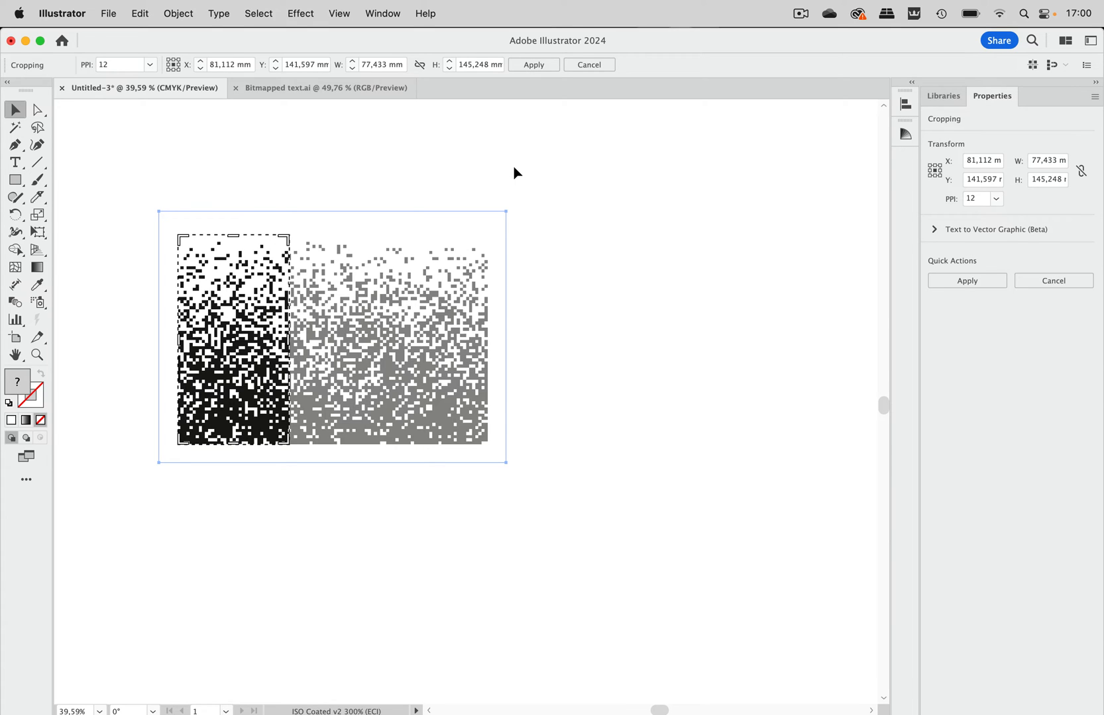
mouse_move(640, 102)
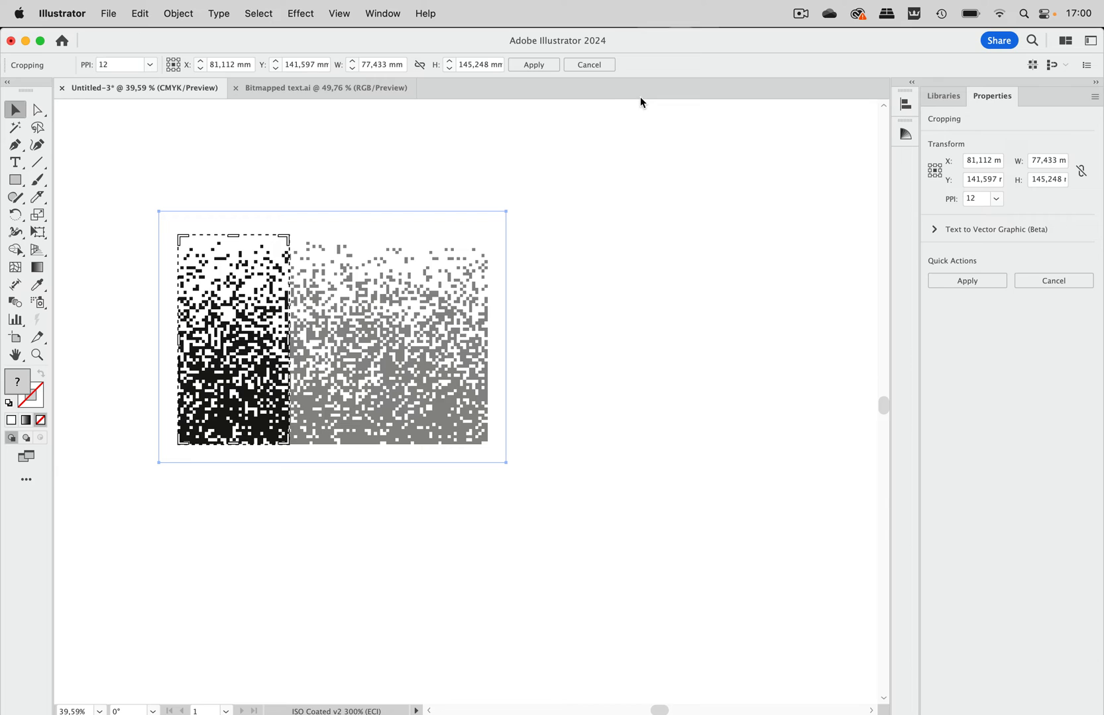
left_click(532, 63)
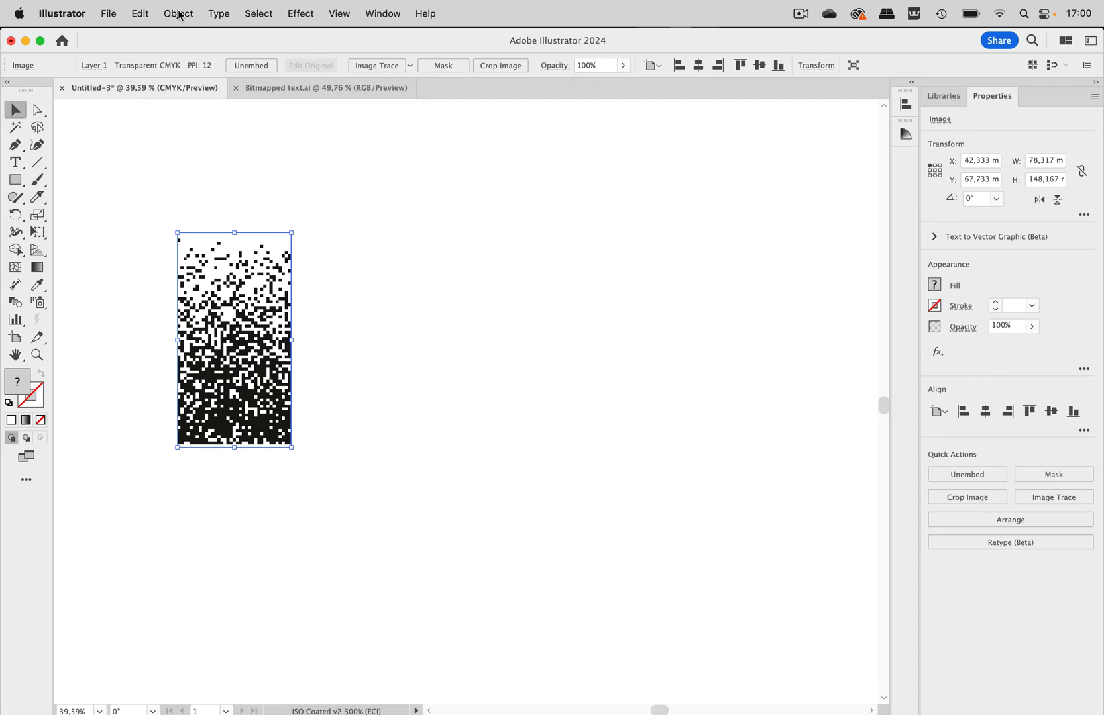
Step: Select the cropped pixel strip and reach the Object commands for mosaic creation
left_click(177, 13)
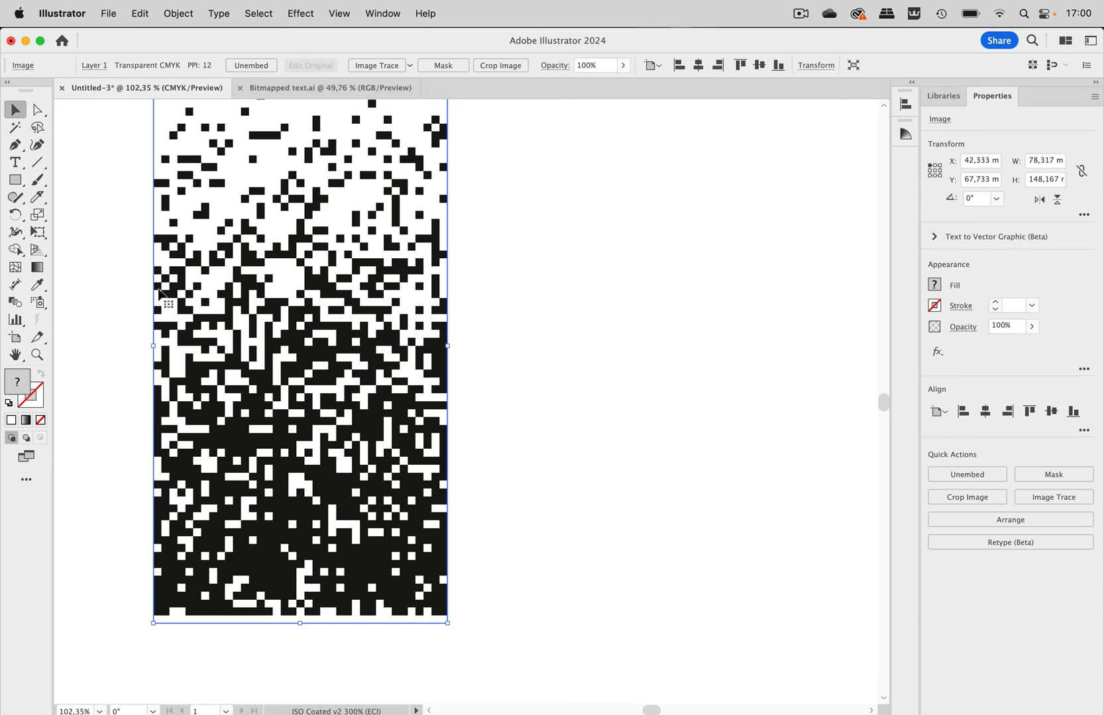
mouse_move(261, 307)
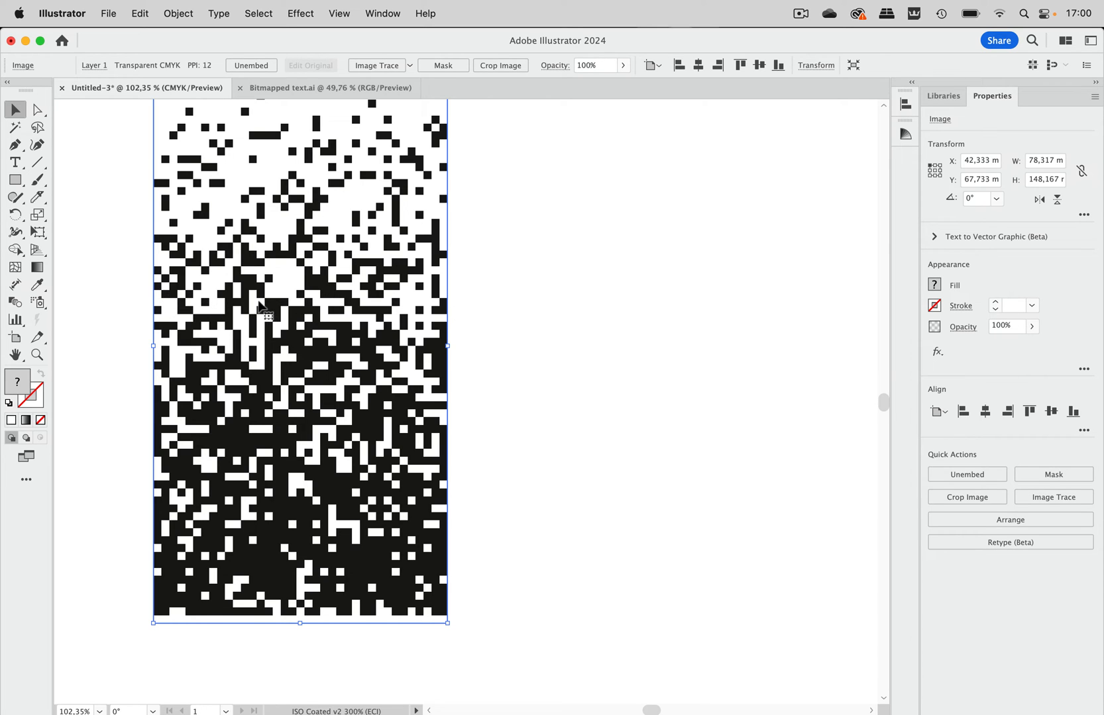
mouse_move(395, 324)
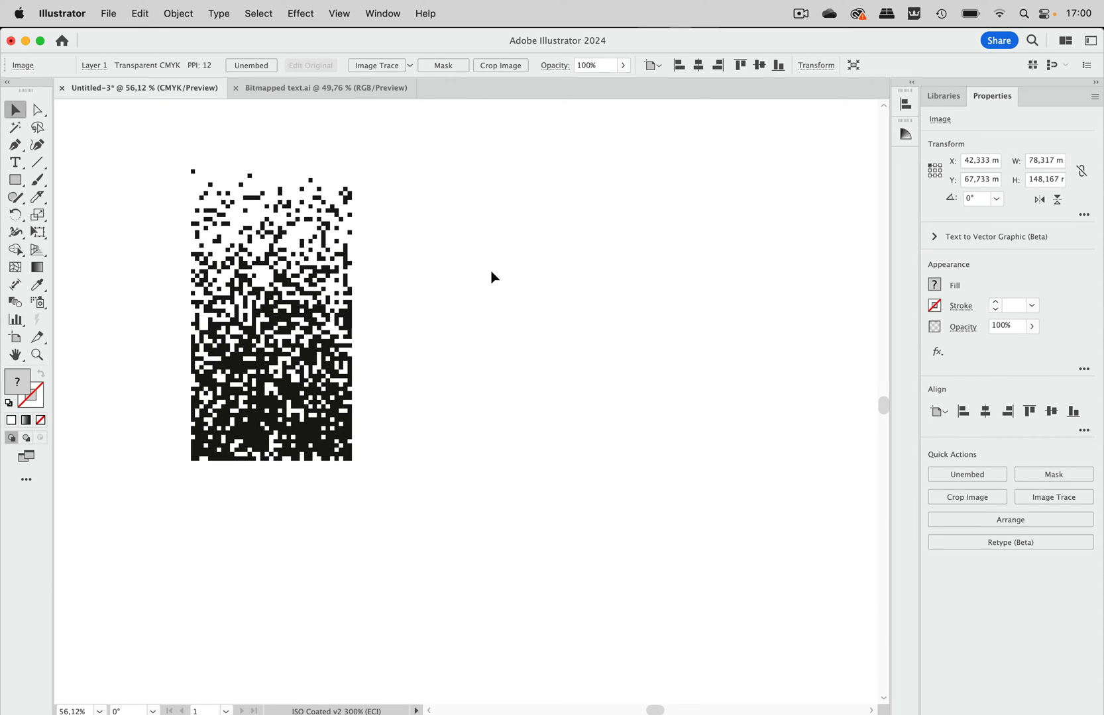
left_click(271, 314)
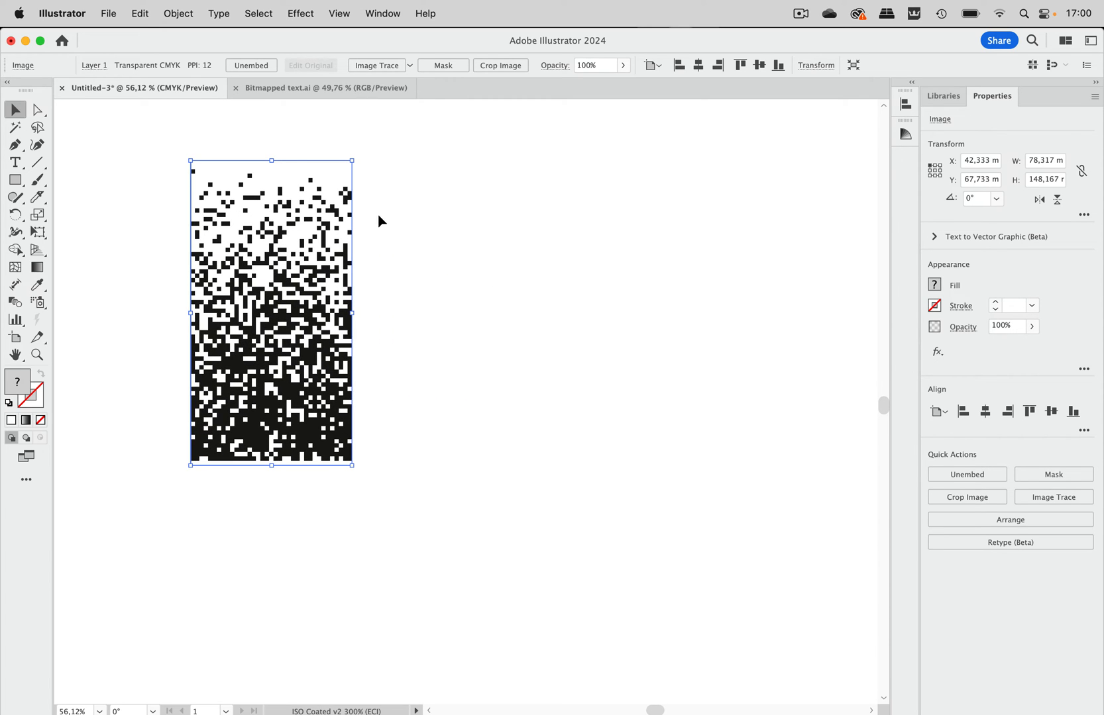
mouse_move(214, 129)
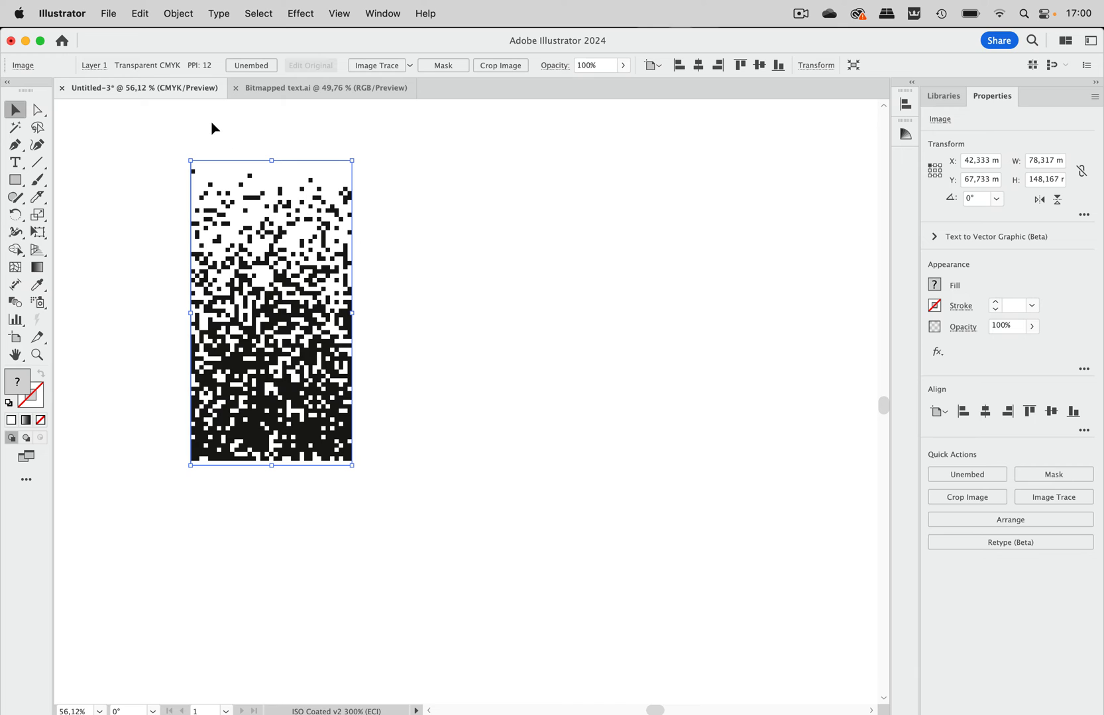
mouse_move(178, 14)
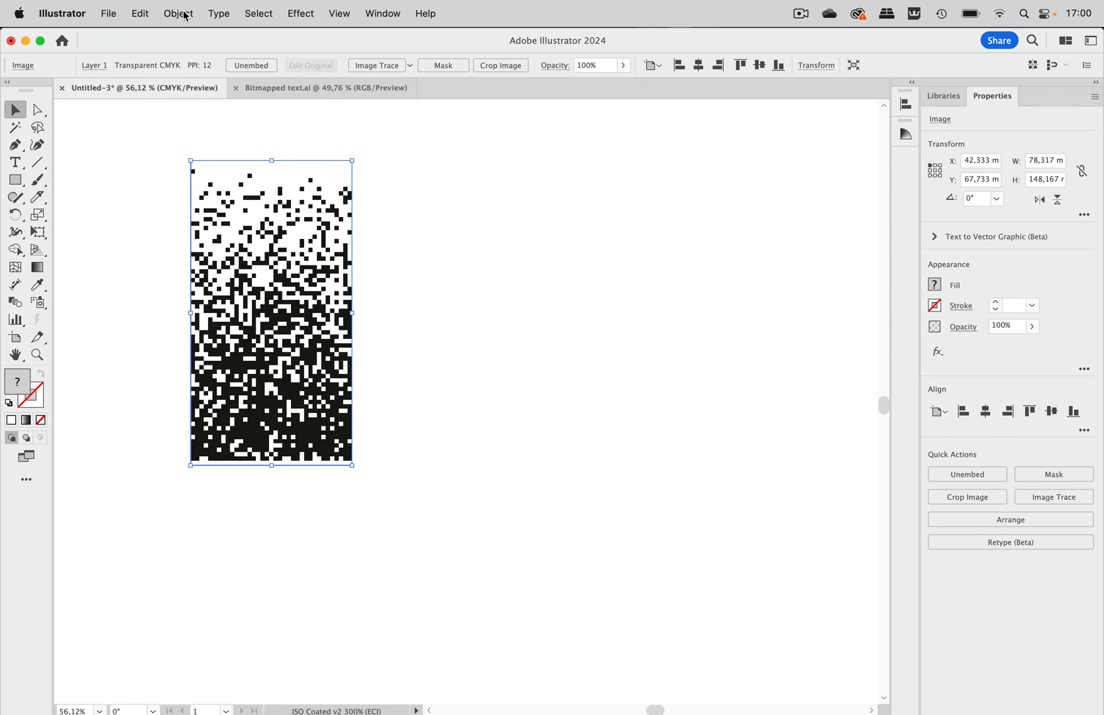
left_click(177, 13)
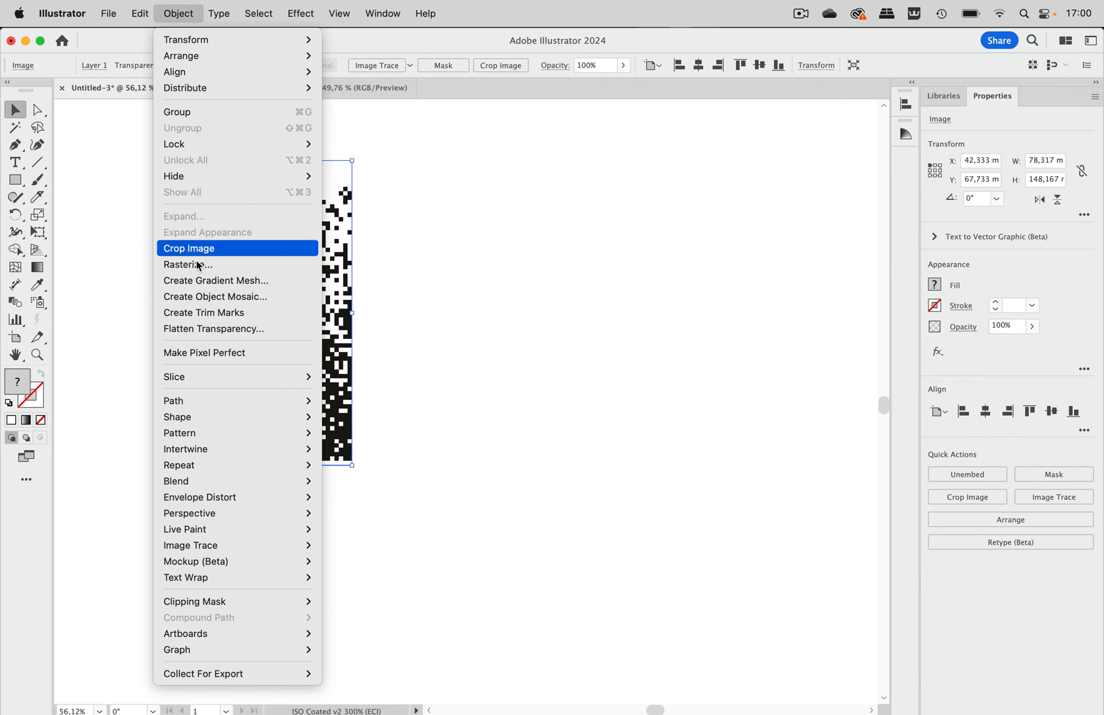
mouse_move(219, 297)
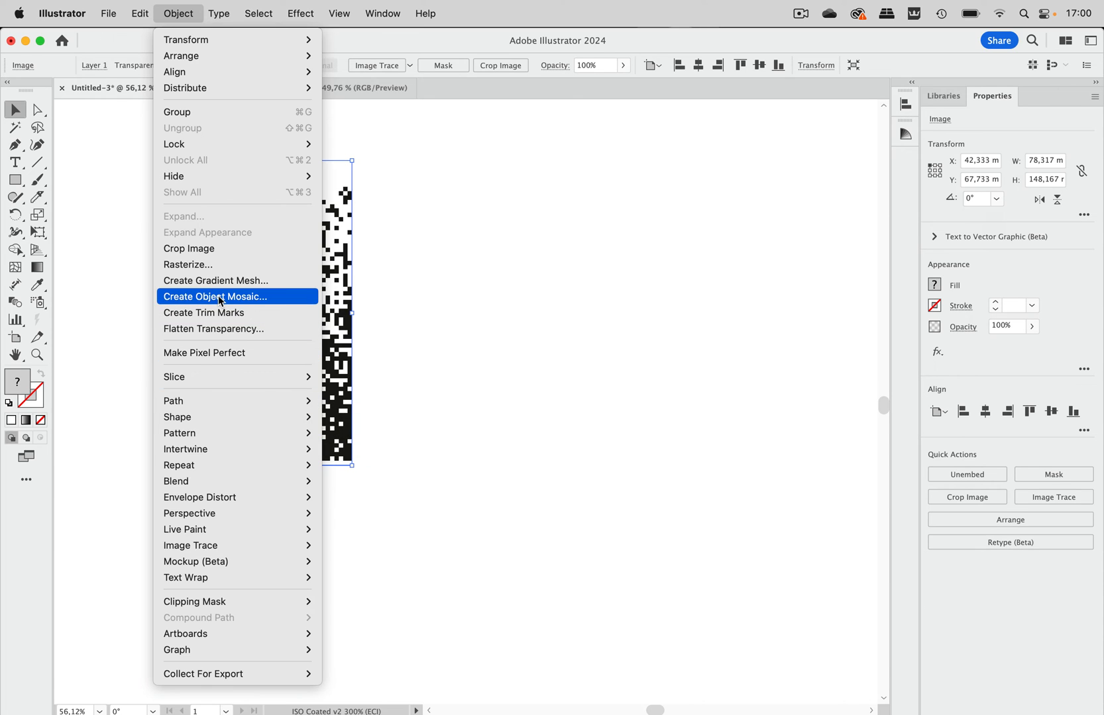
Step: Create an object mosaic of 38 by 72 tiles using the ratio, deleting the original raster
left_click(216, 297)
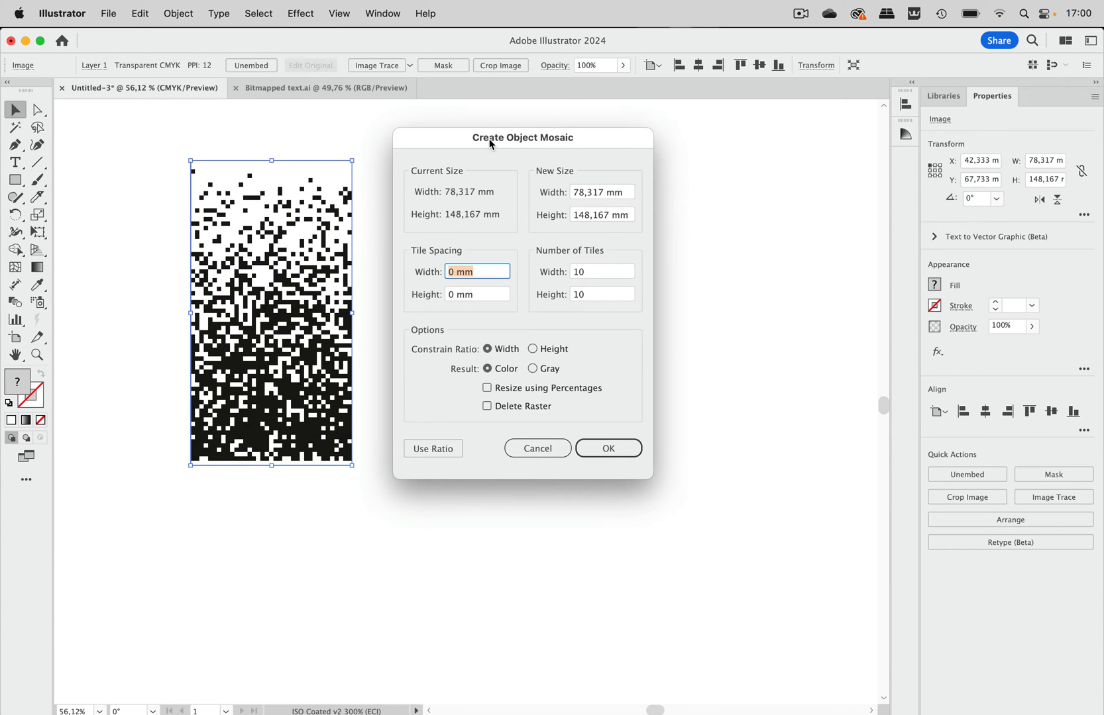
left_click(601, 271)
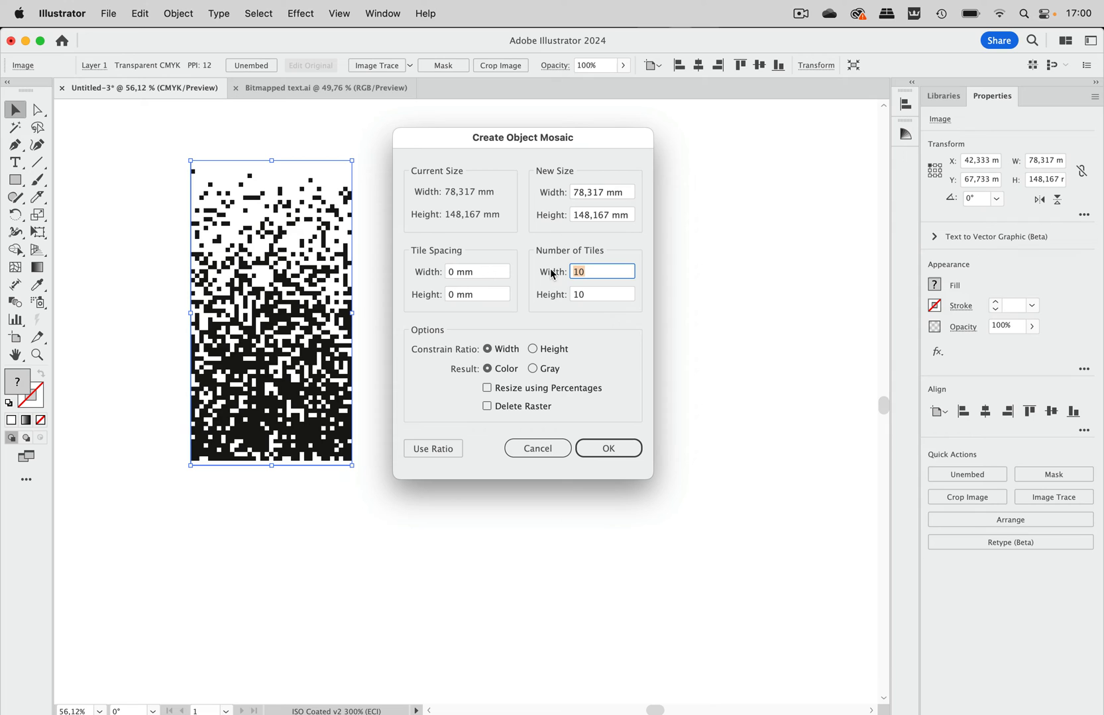
type("38")
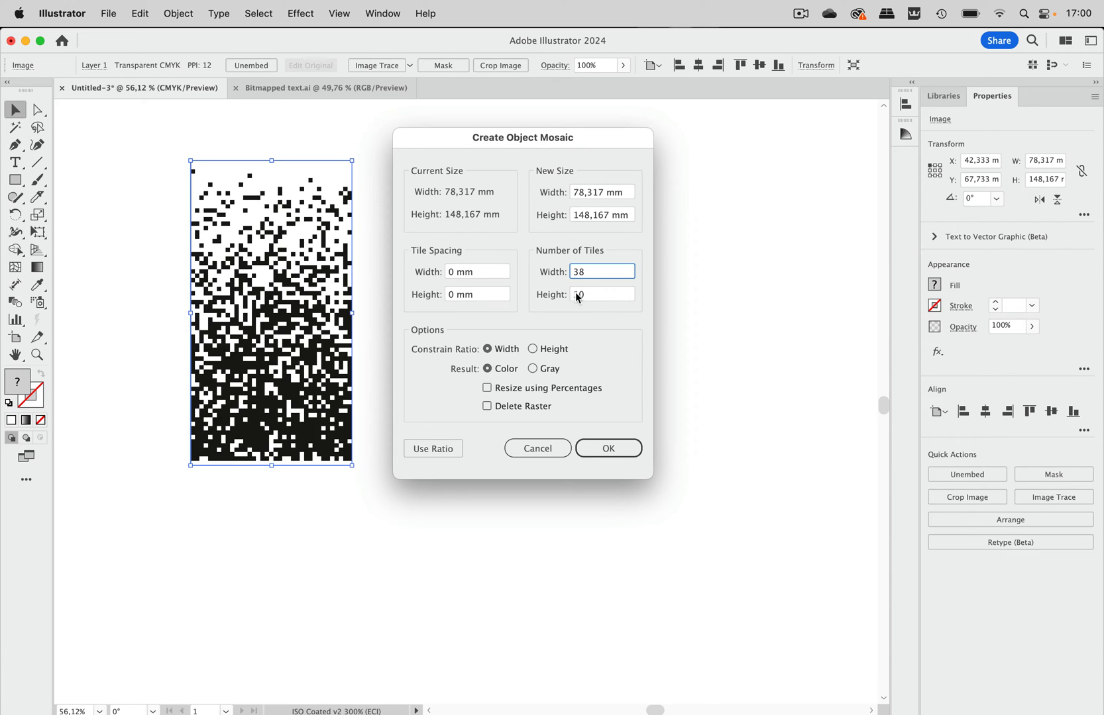
left_click(432, 449)
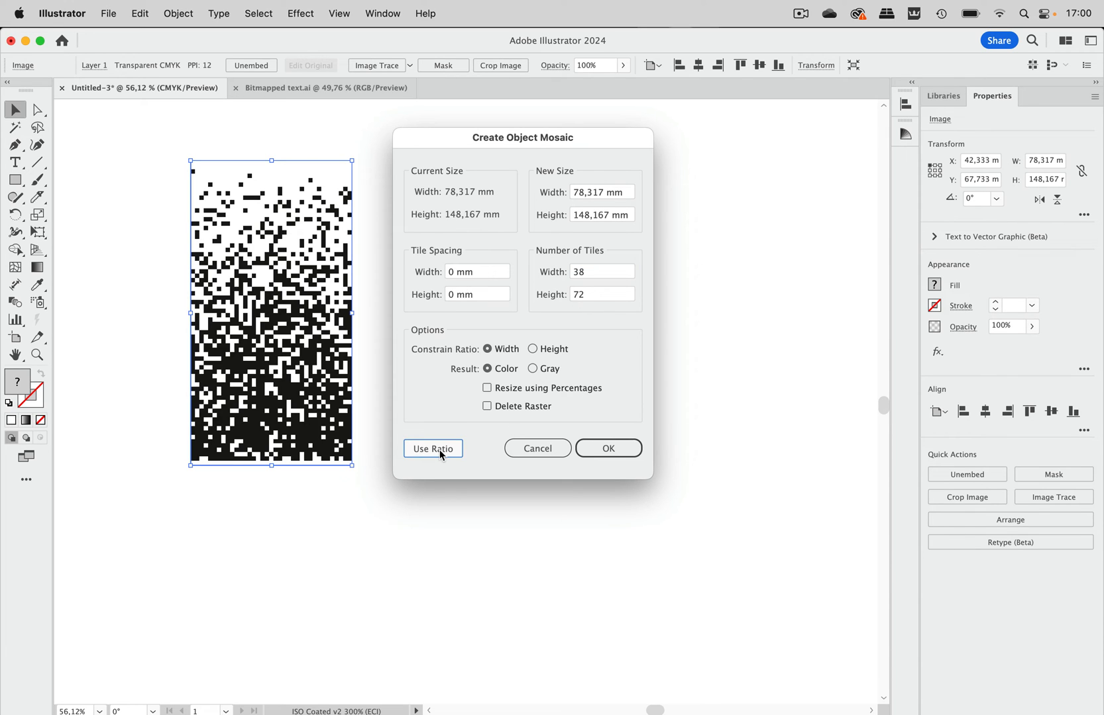
mouse_move(712, 344)
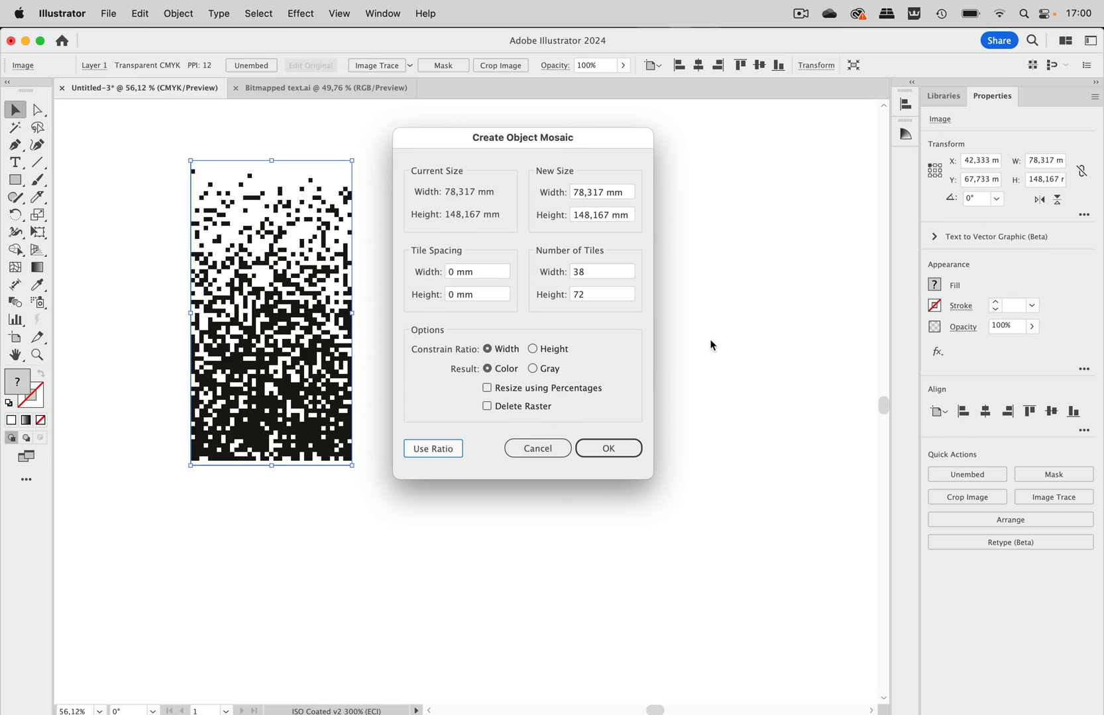
left_click(608, 449)
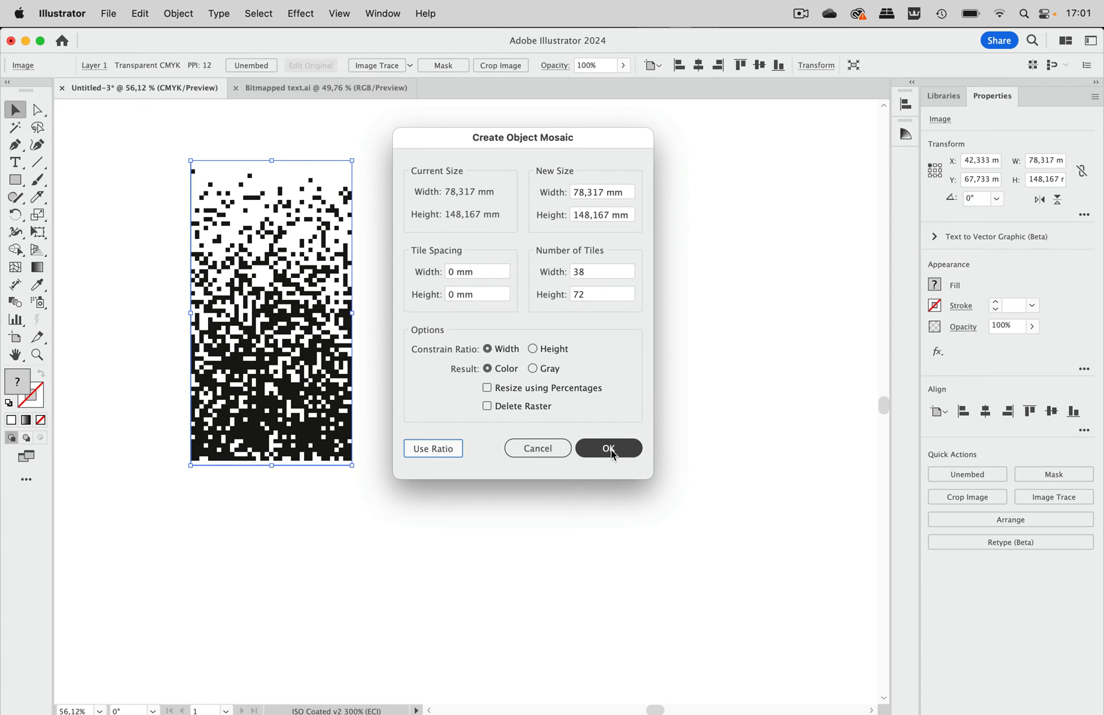
left_click(486, 406)
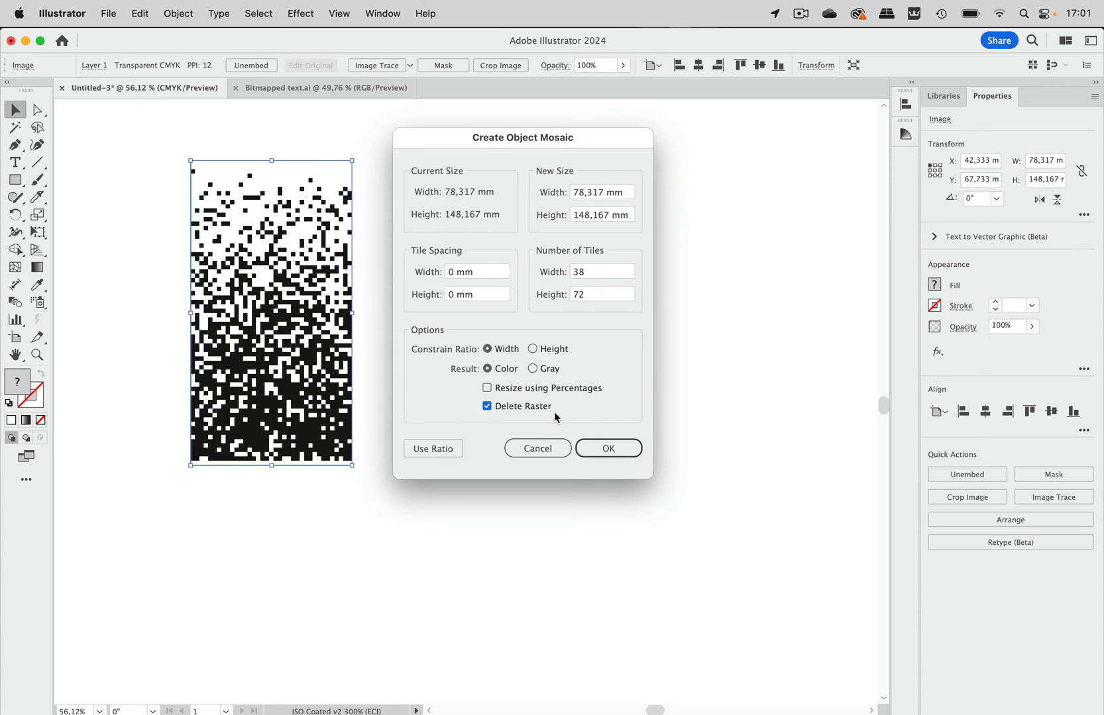
left_click(607, 449)
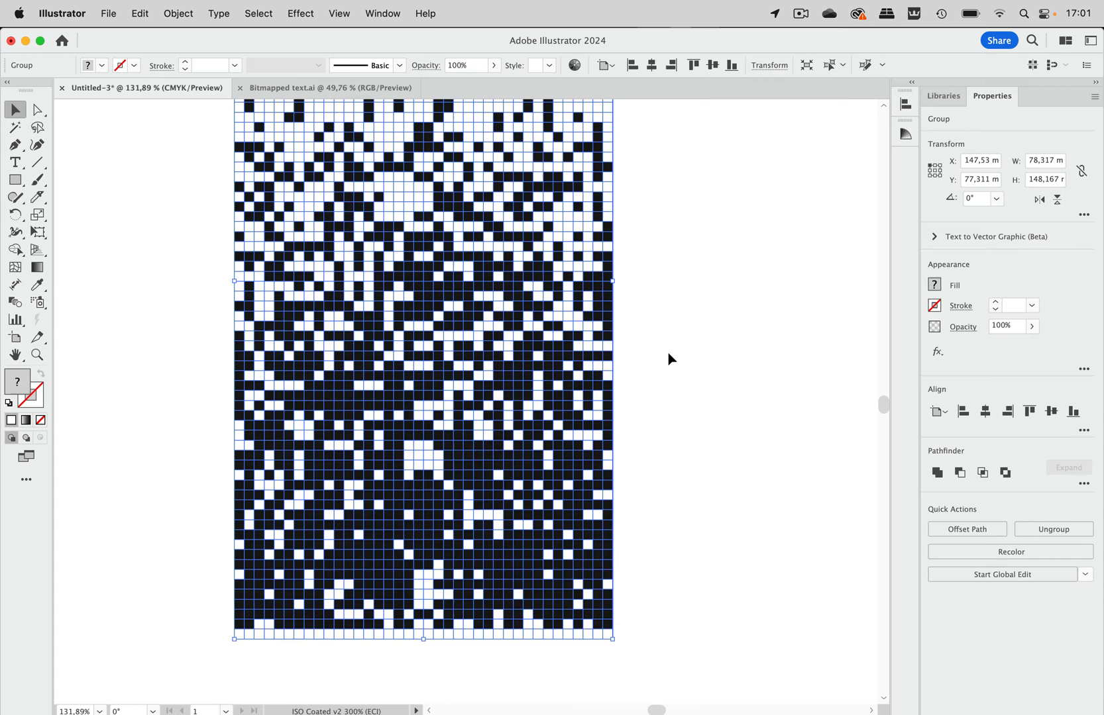
Step: Repeat the tile mosaic group side by side into one wide strip, then deselect it
left_click(669, 359)
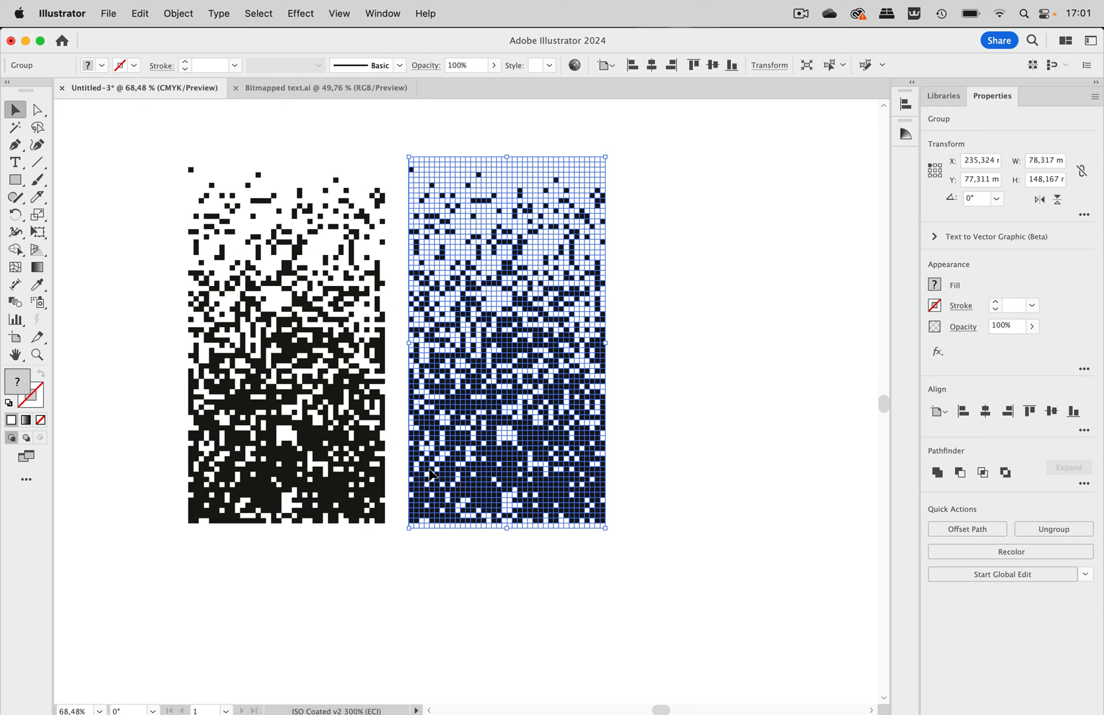
mouse_move(314, 27)
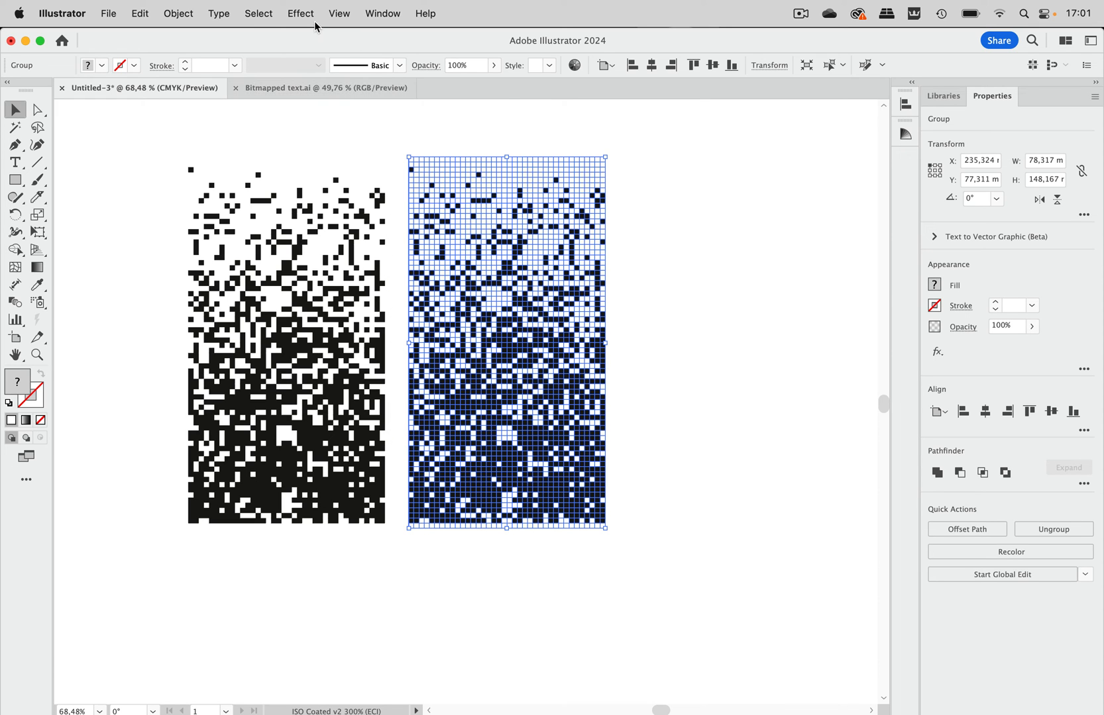
left_click(339, 13)
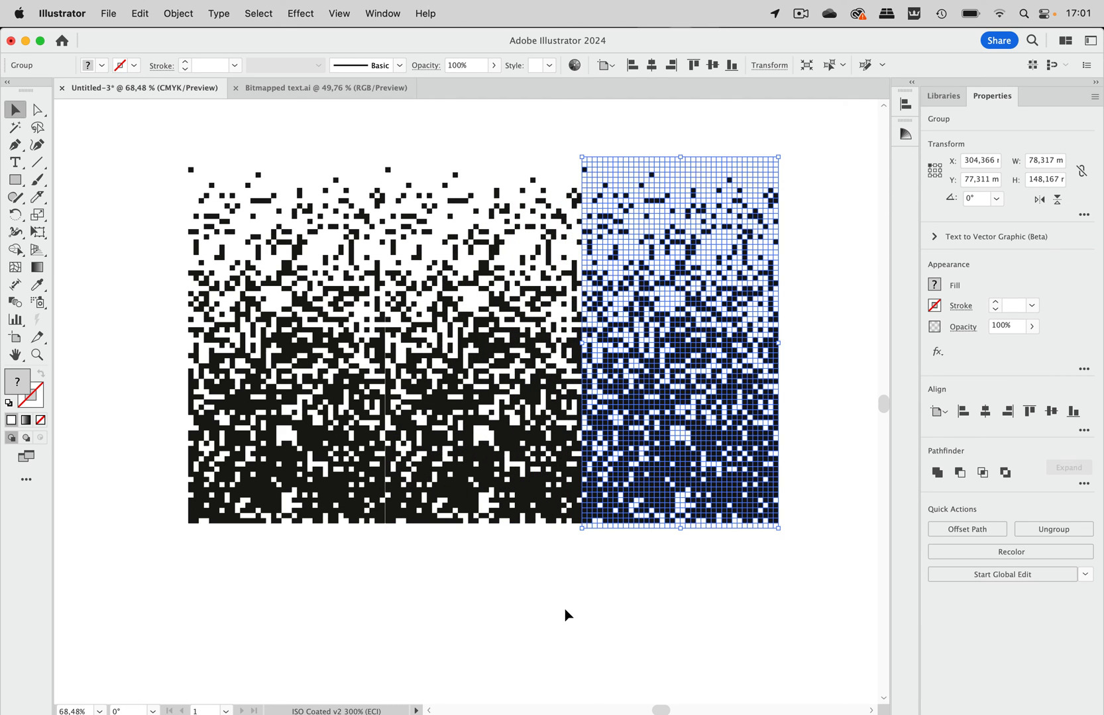
left_click(493, 620)
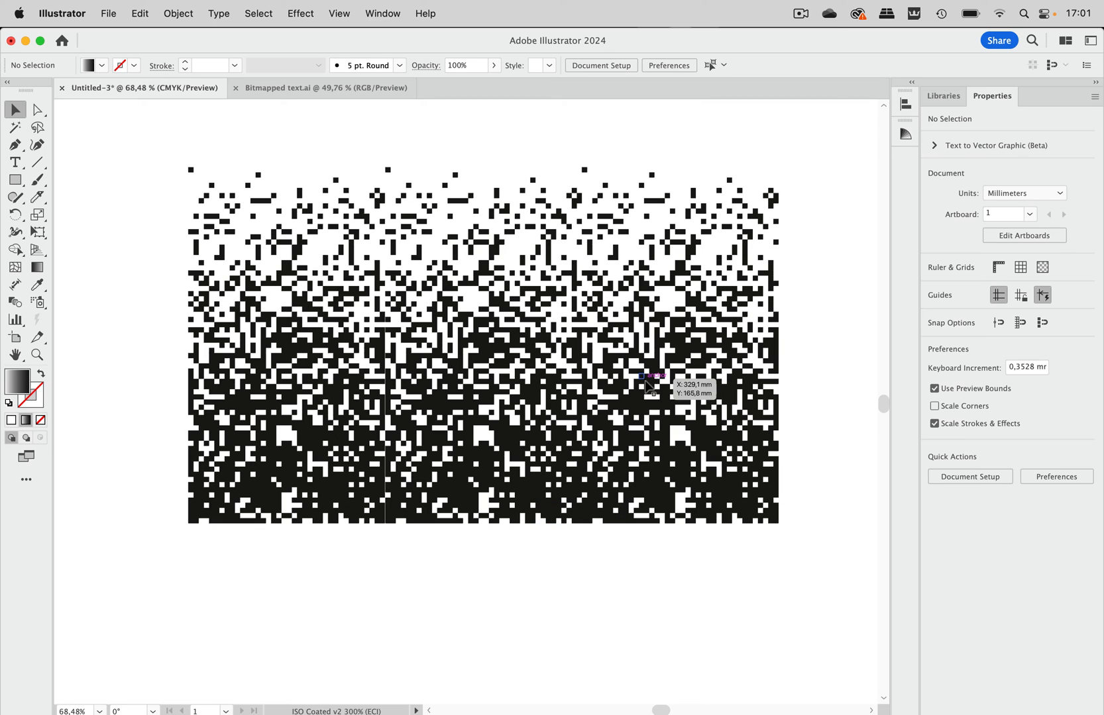
mouse_move(271, 583)
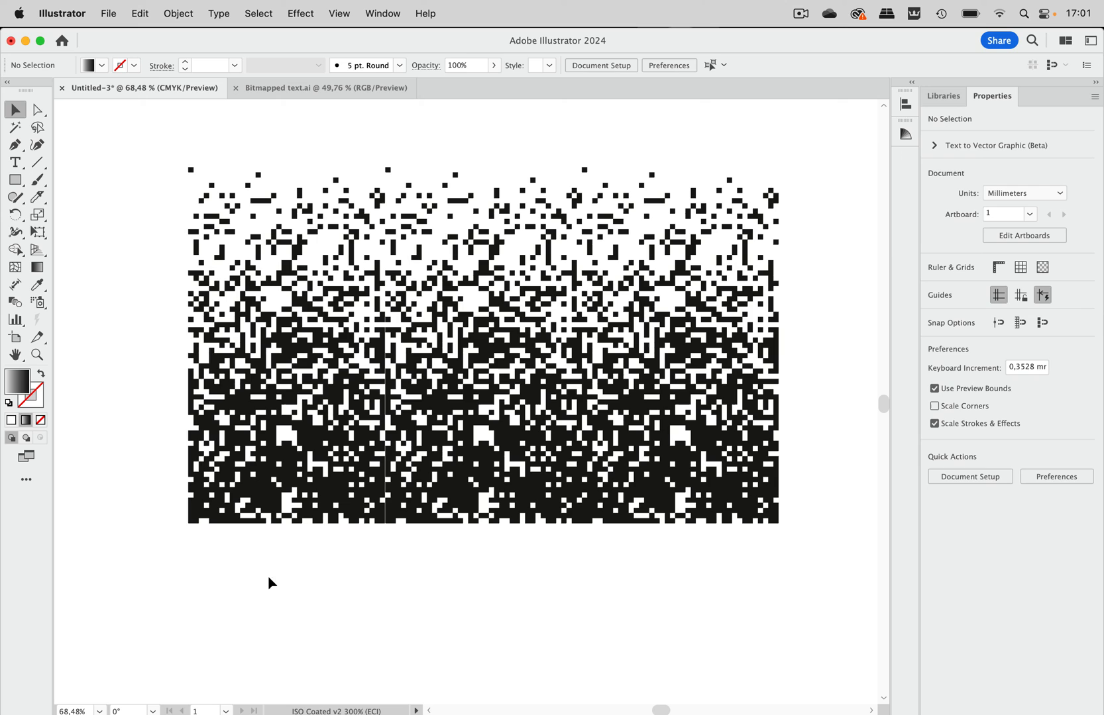
Step: Add a 'Lorem ipsum' text object below the pattern and set its font to Myriad
left_click(14, 161)
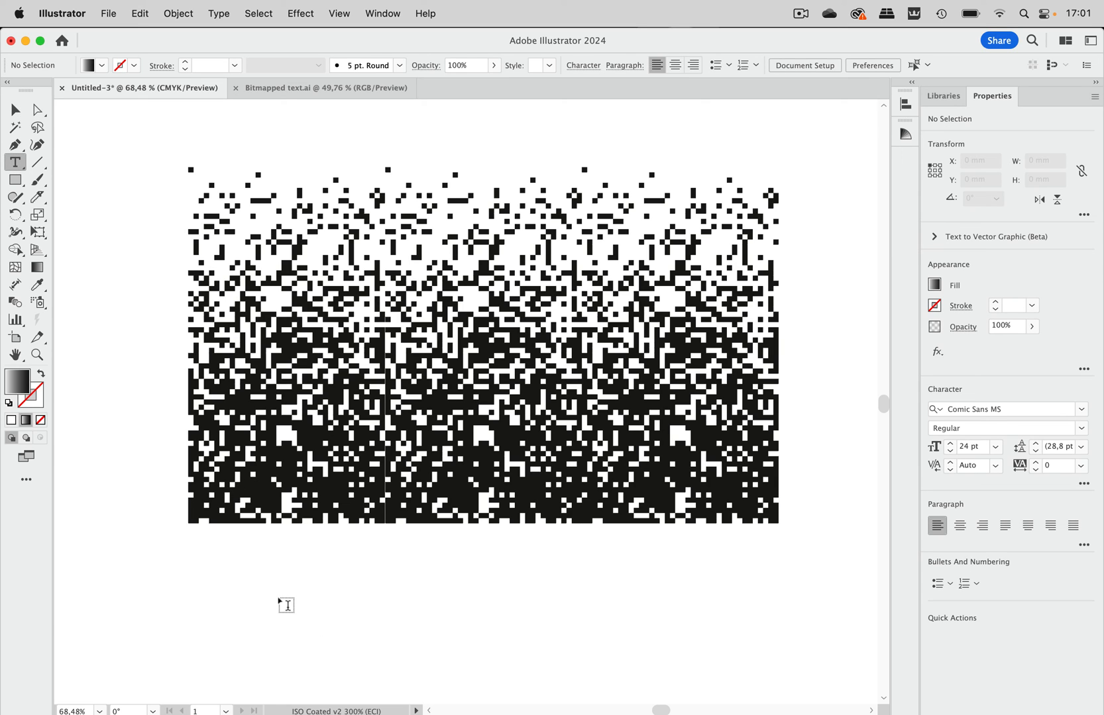
type("Lorem ipsum")
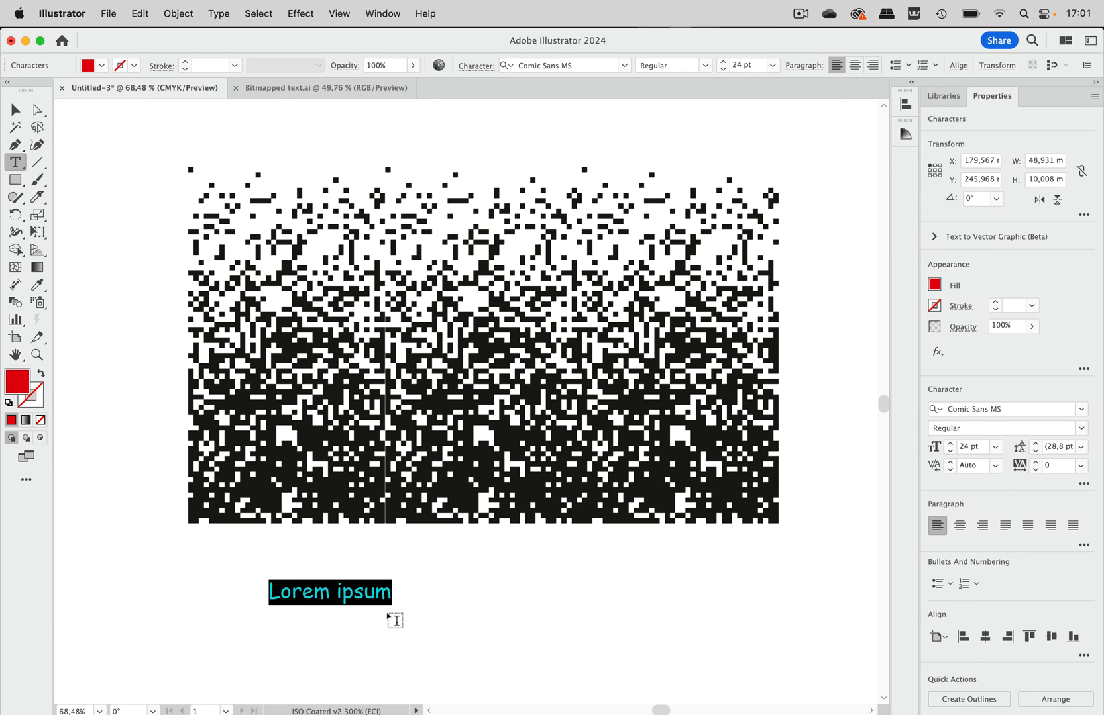
left_click(16, 110)
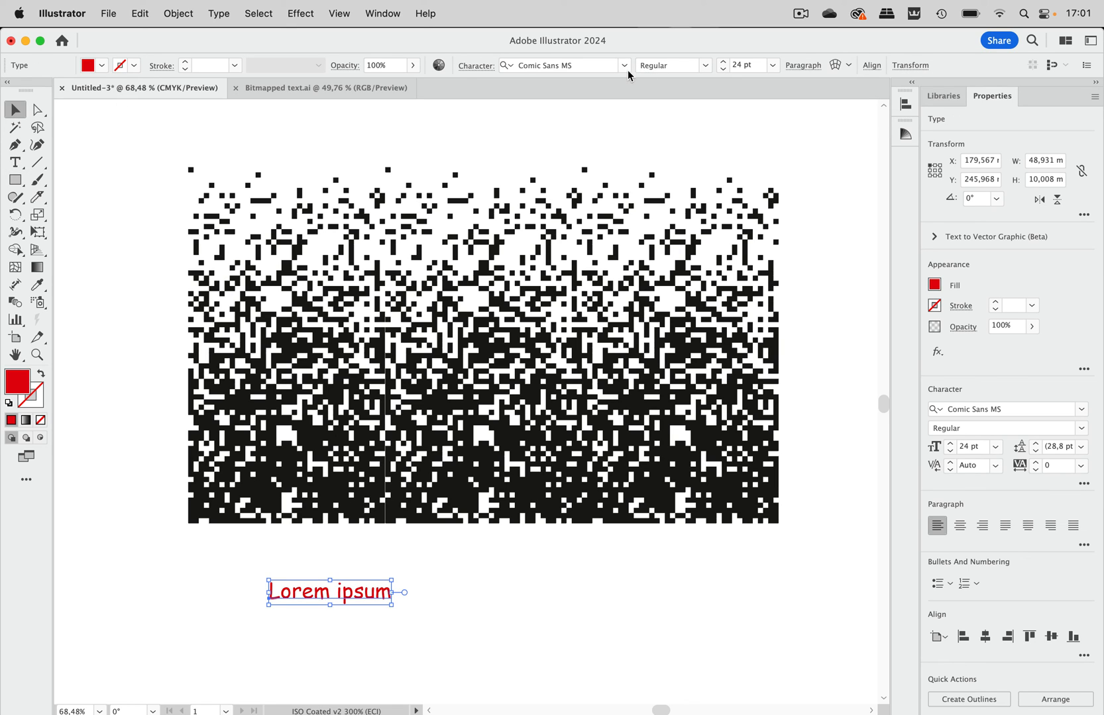
left_click(557, 65)
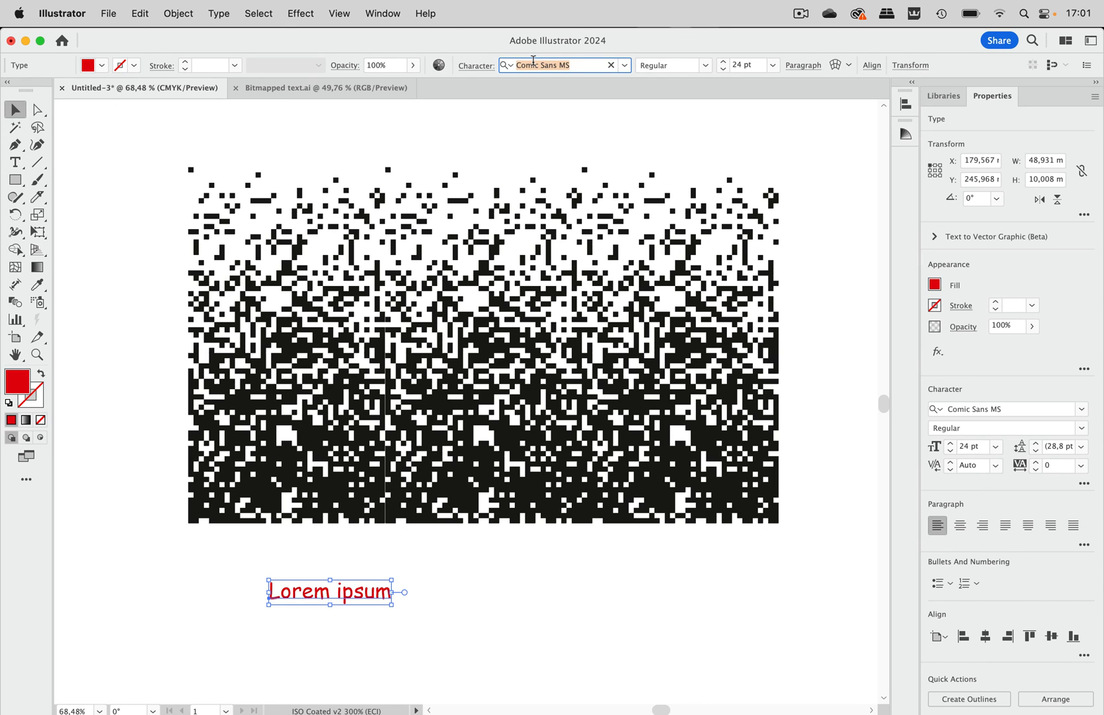
type("myriad")
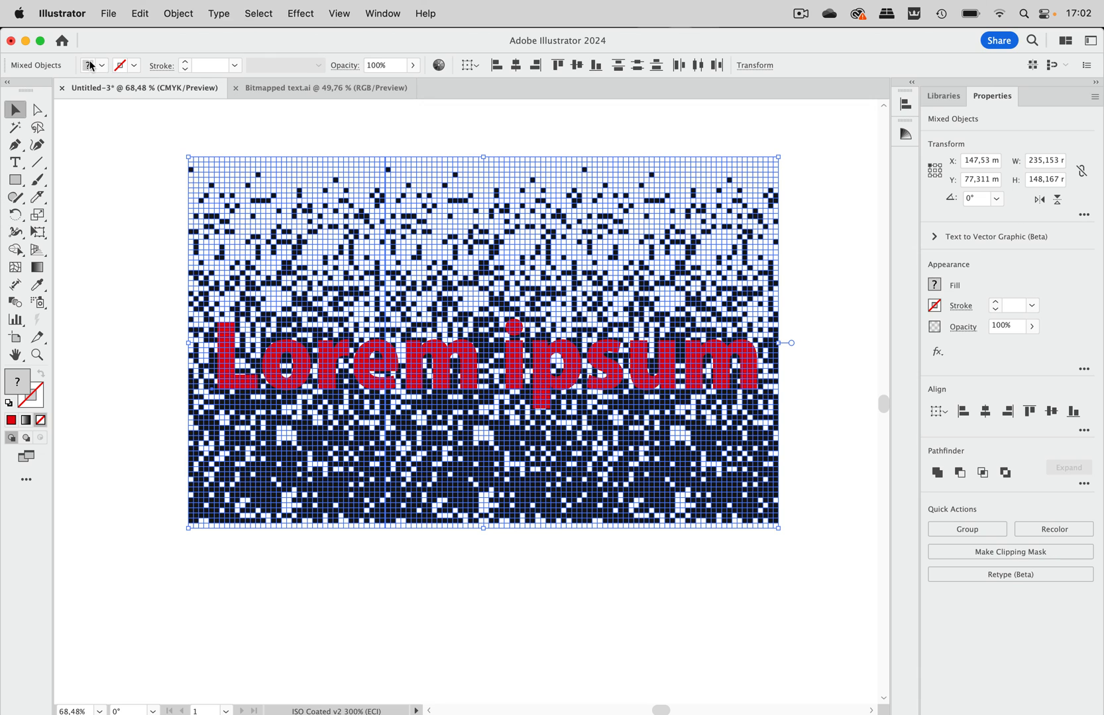
Step: Apply a clipping mask so the pixel mosaic shows only inside the 'Lorem ipsum' lettering
left_click(178, 14)
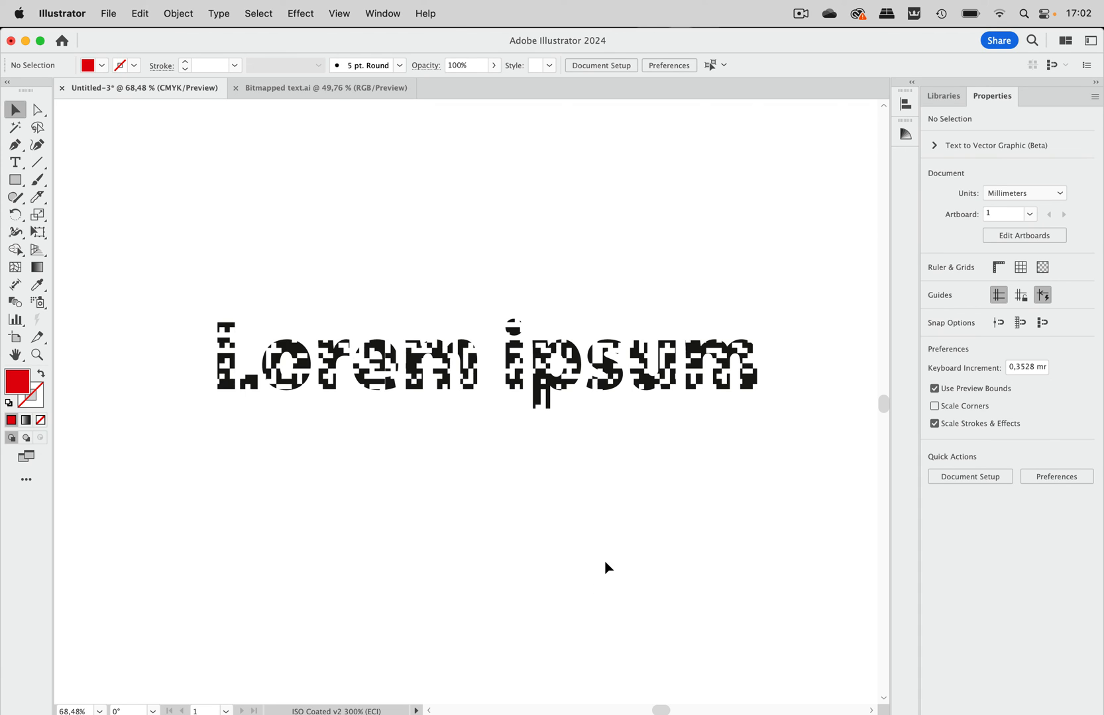
mouse_move(535, 90)
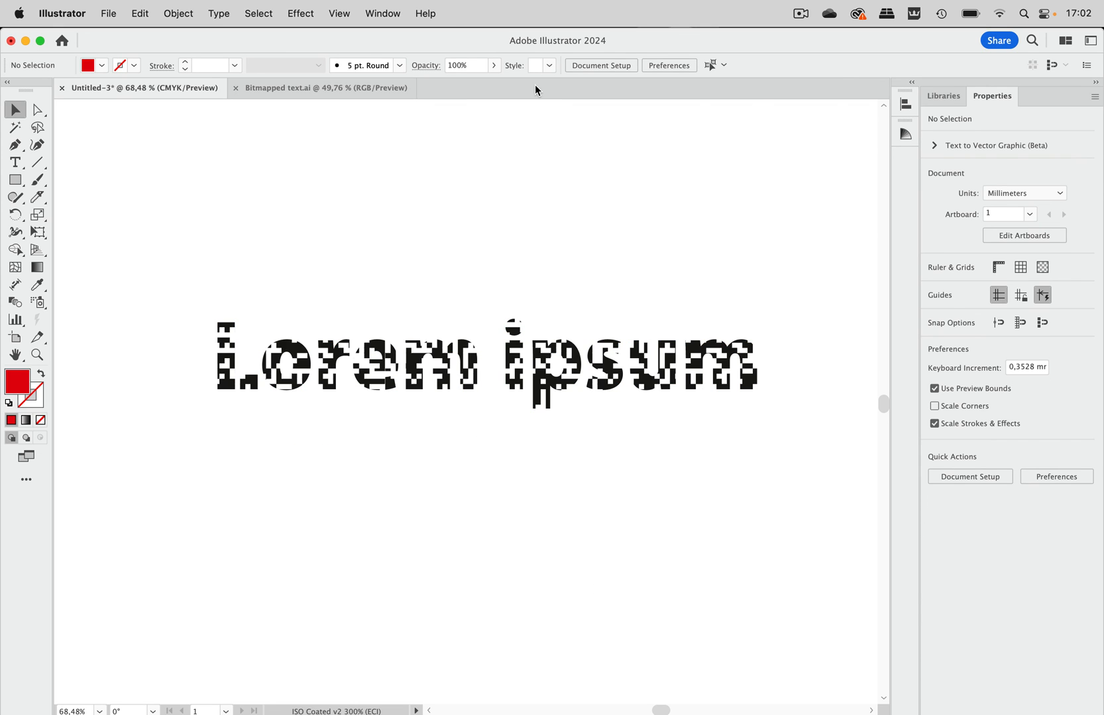
mouse_move(590, 120)
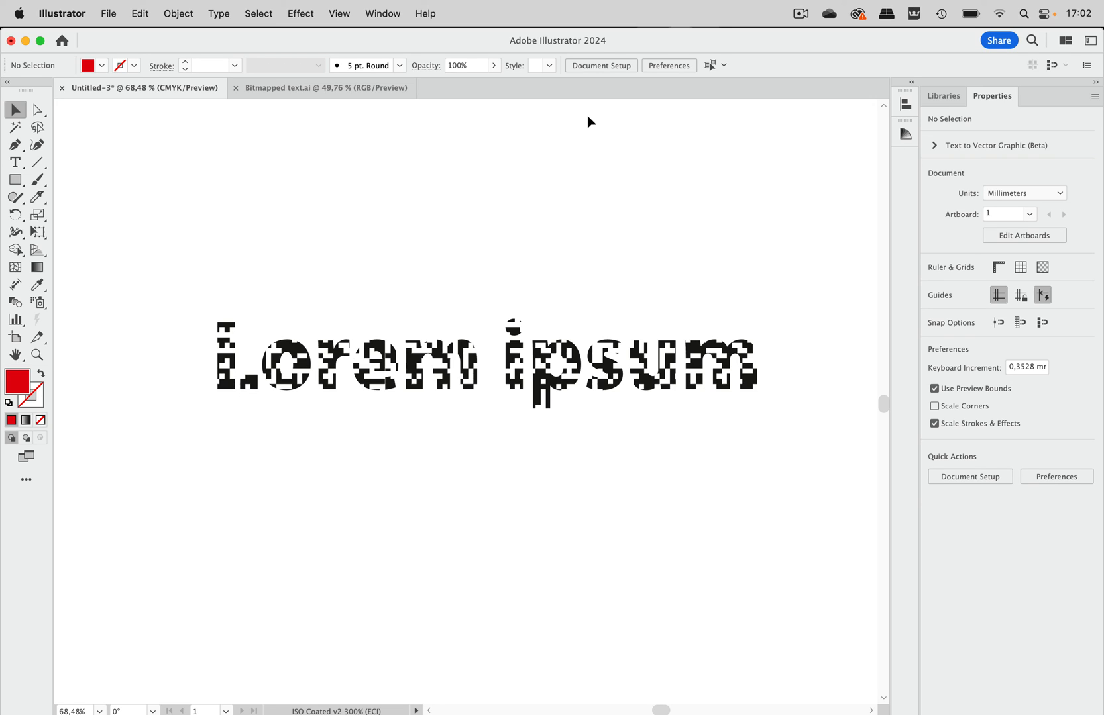
mouse_move(609, 151)
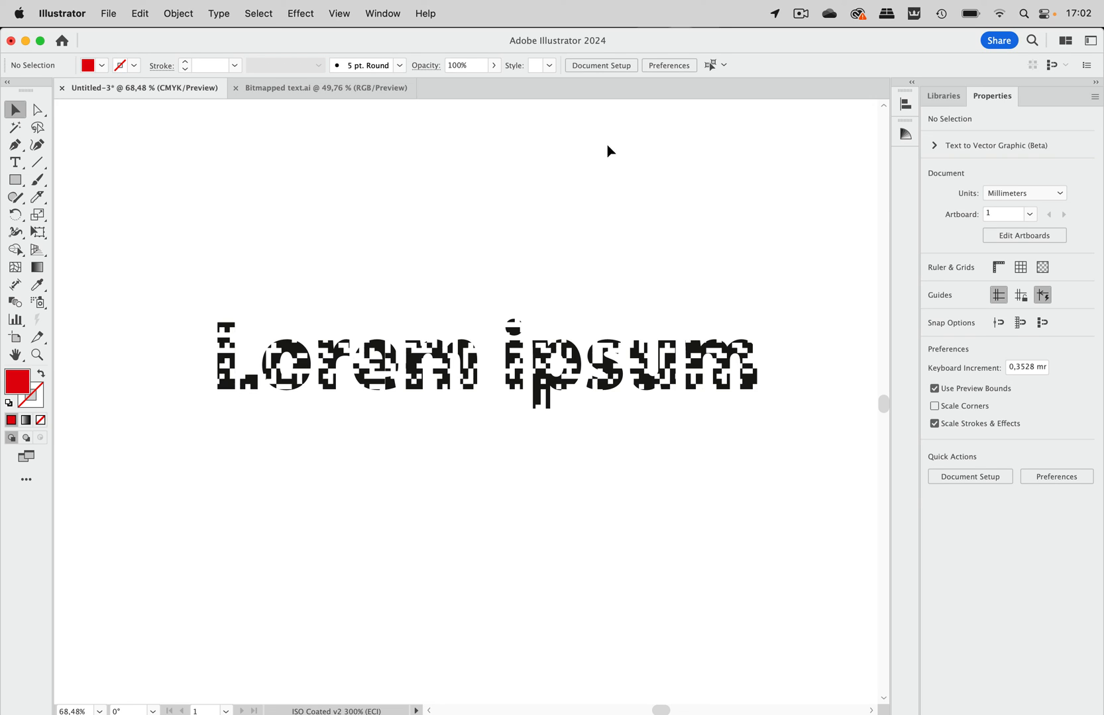